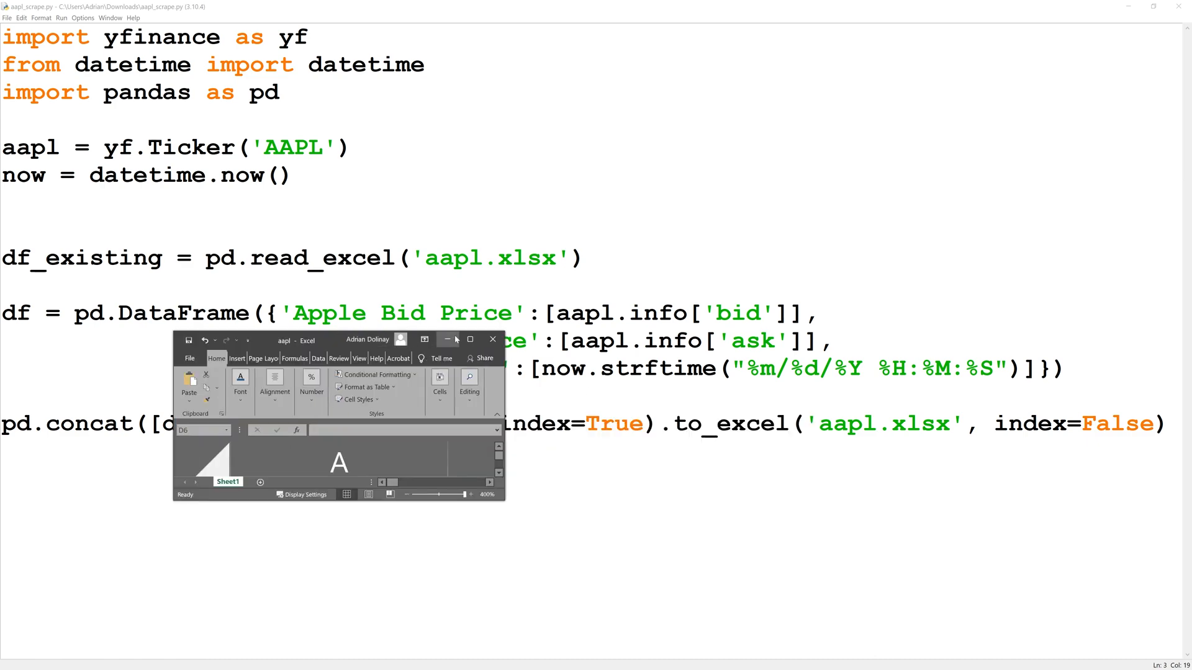
Maximize the aapl workbook and inspect the Apple Bid Price header and first date-time value
click(469, 340)
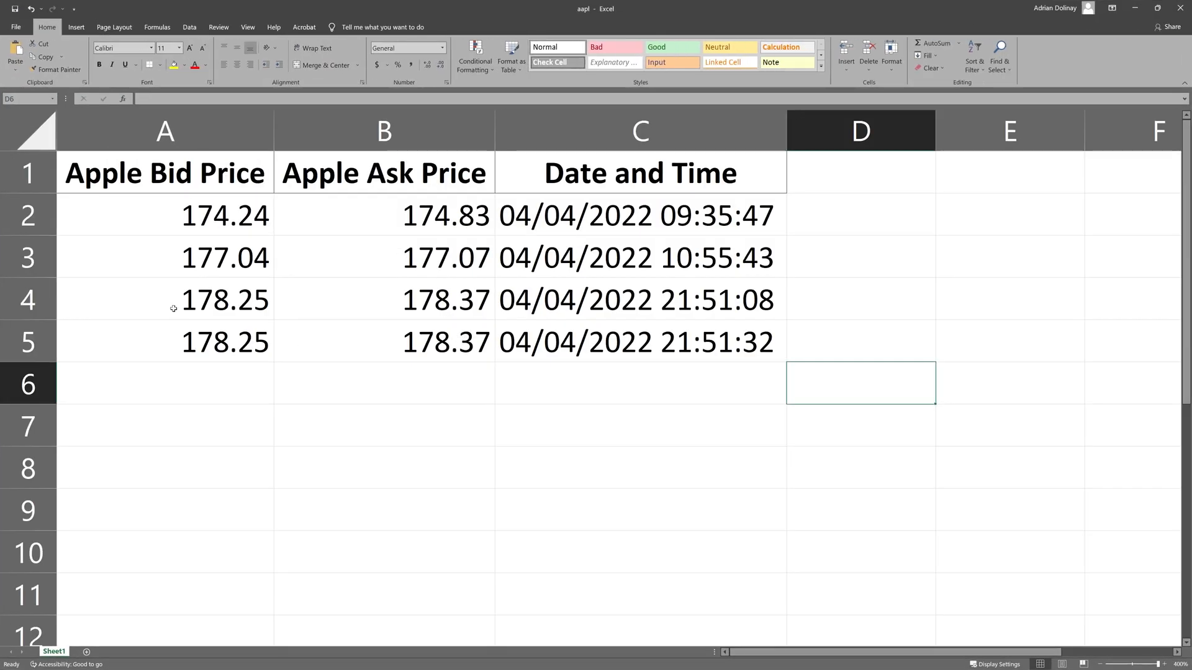
click(164, 172)
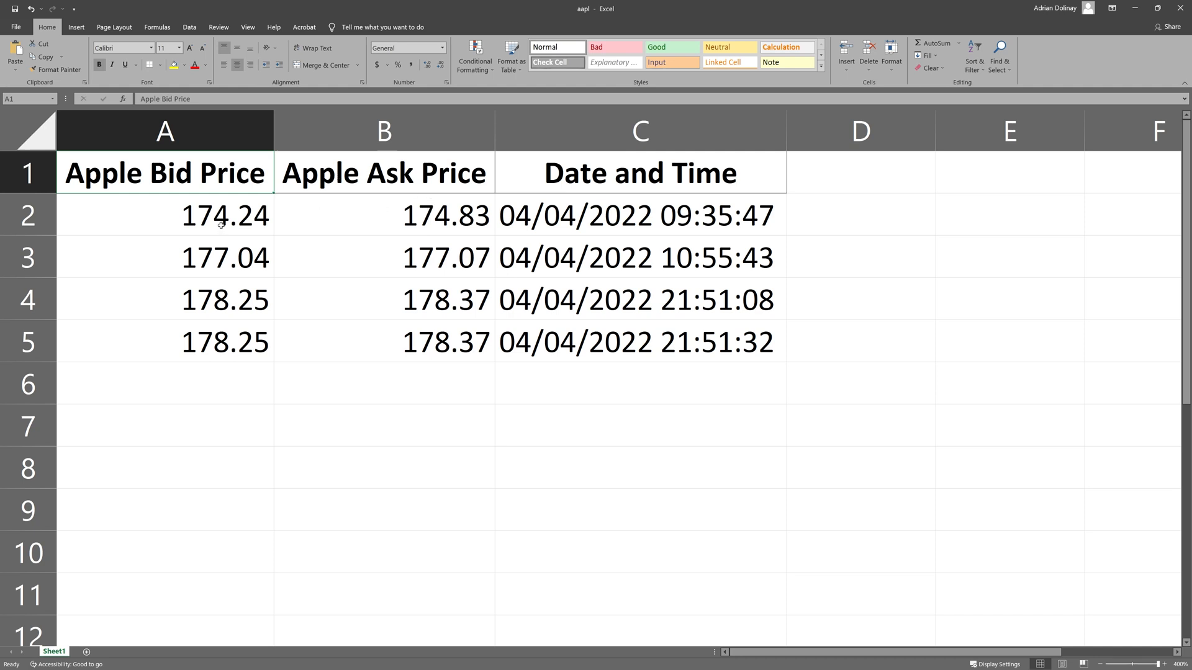
click(638, 215)
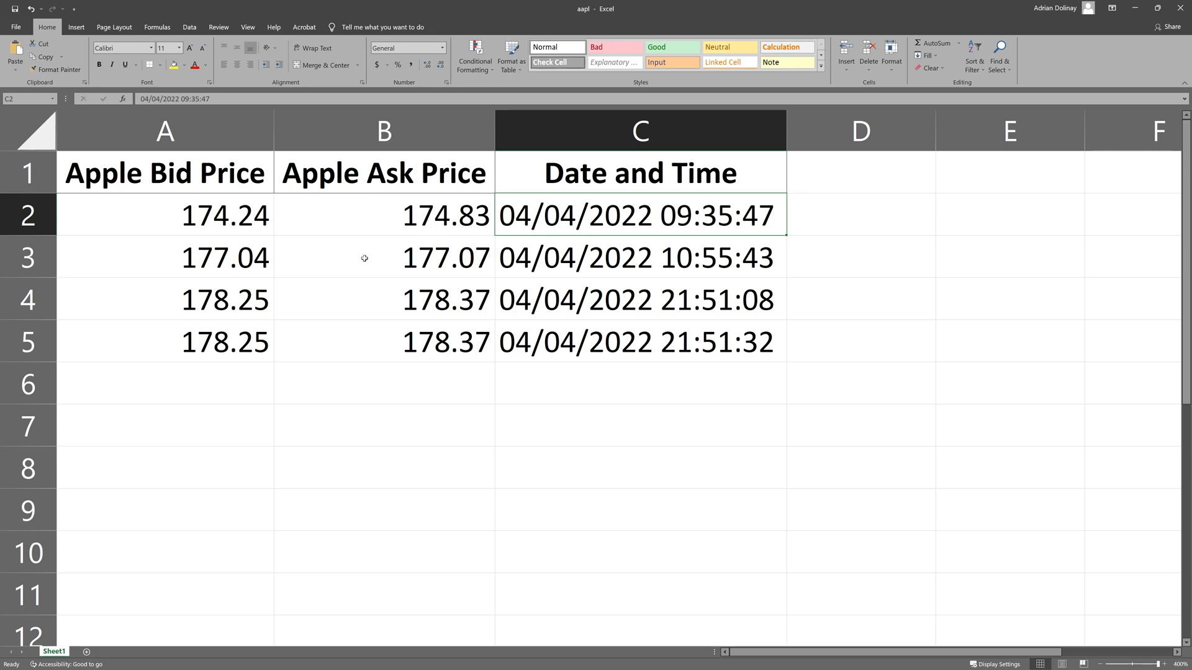
mouse_move(974, 26)
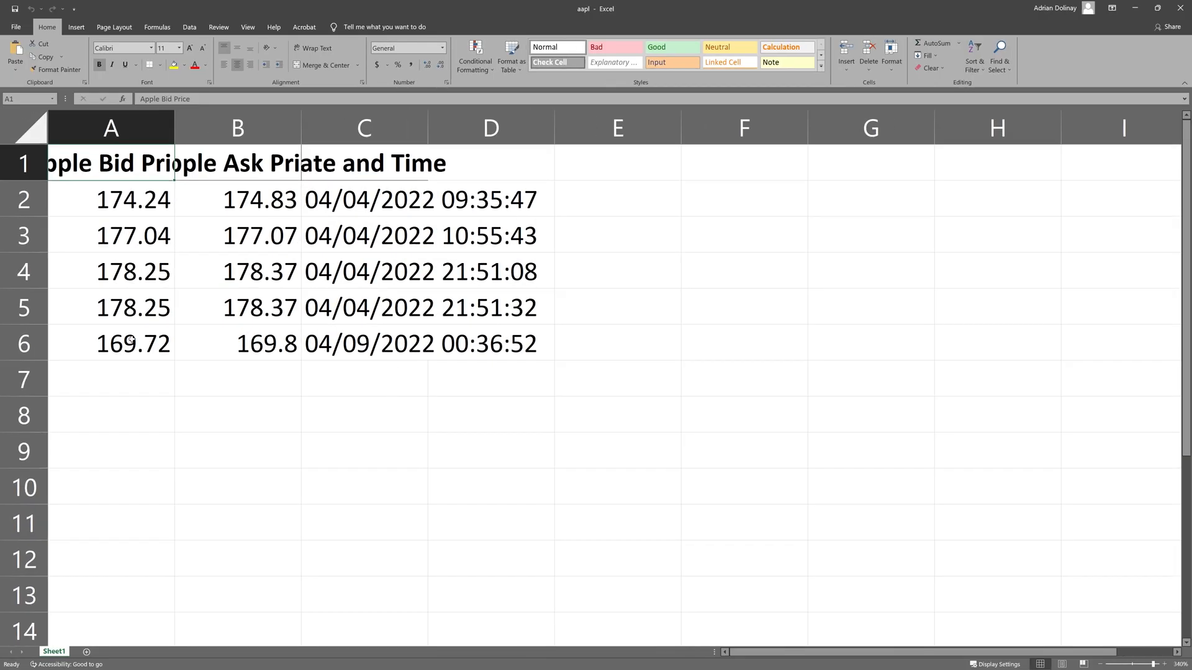
Inspect the newest 04/09/2022 00:36:52 timestamp in cell C6
click(364, 344)
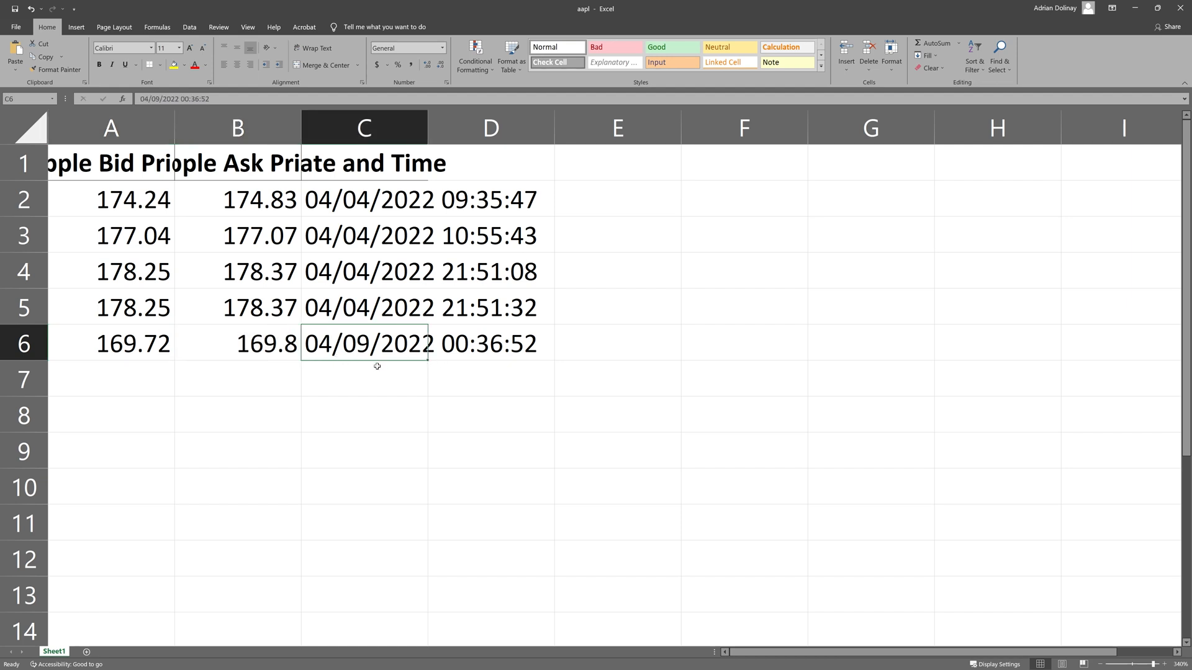
mouse_move(398, 369)
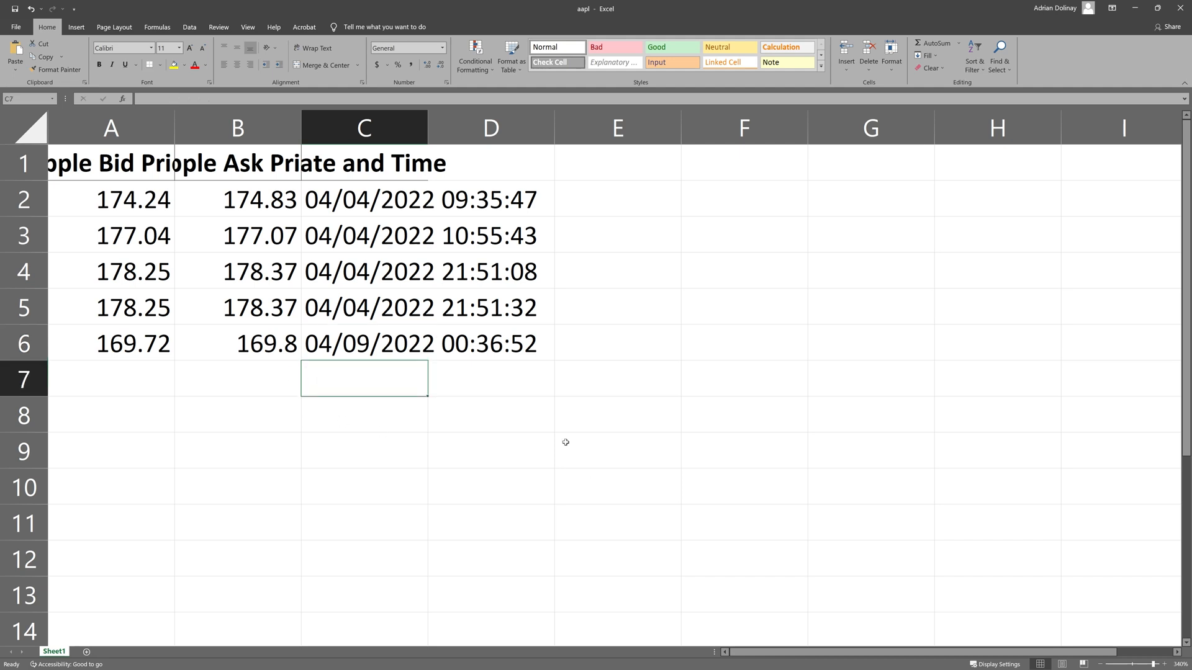
mouse_move(464, 428)
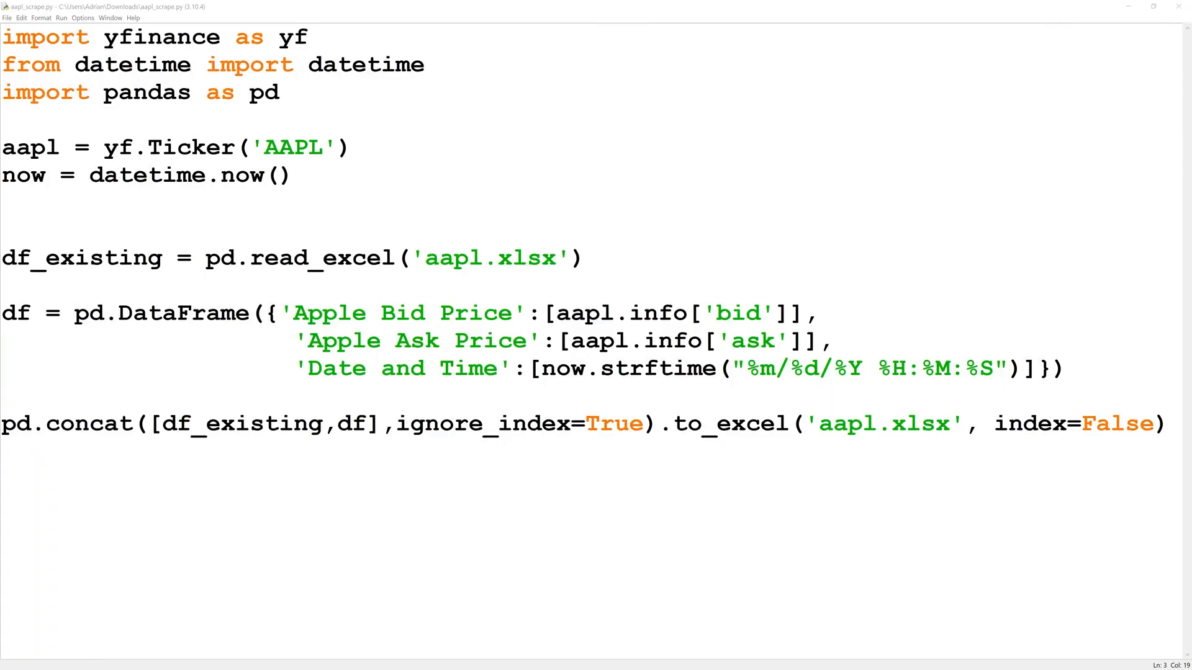
click(566, 313)
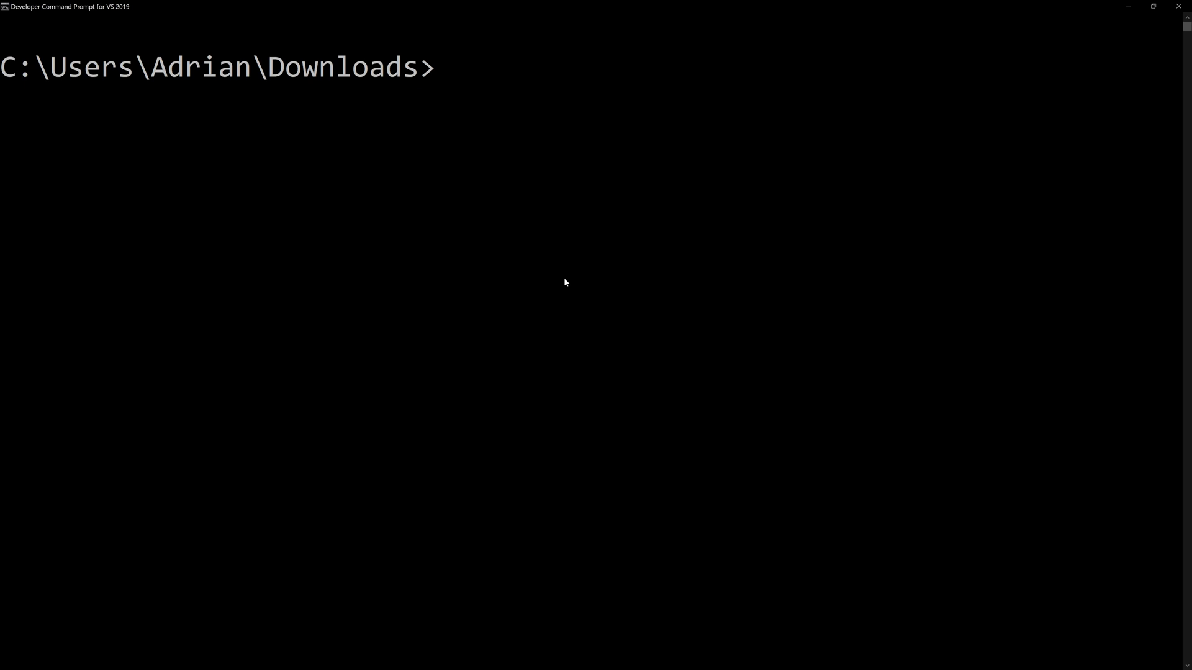
Run taskschd.msc from the prompt to launch Task Scheduler on its task library
text(ta)
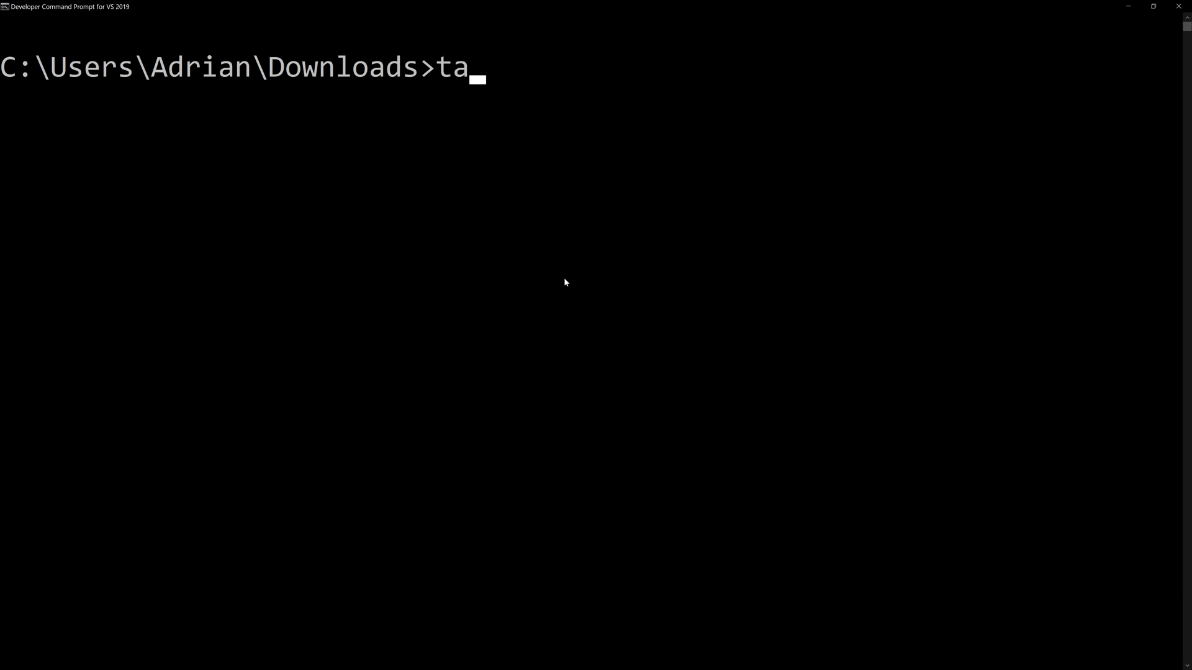
text(sks)
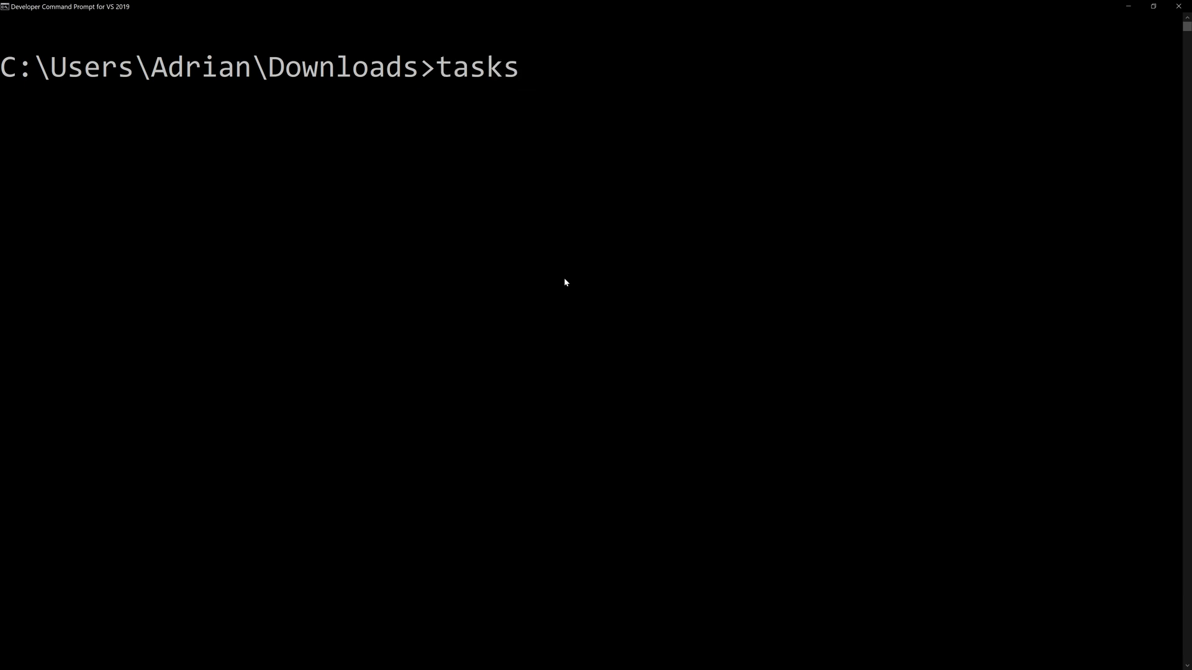
text(chd.)
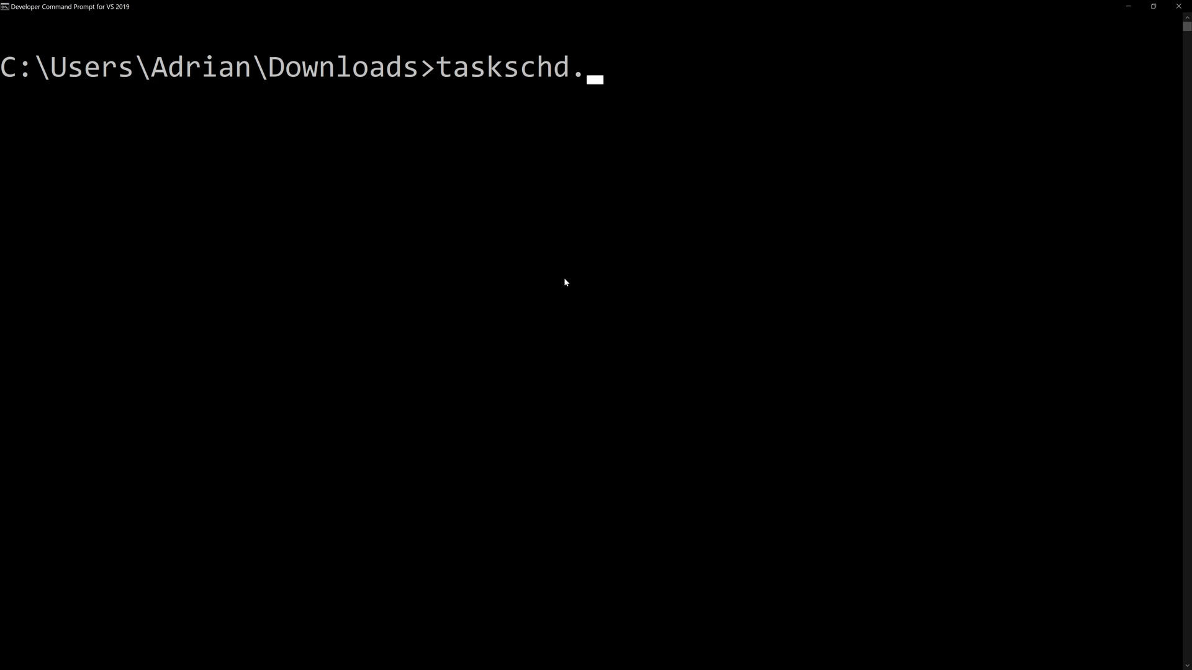
text(msc)
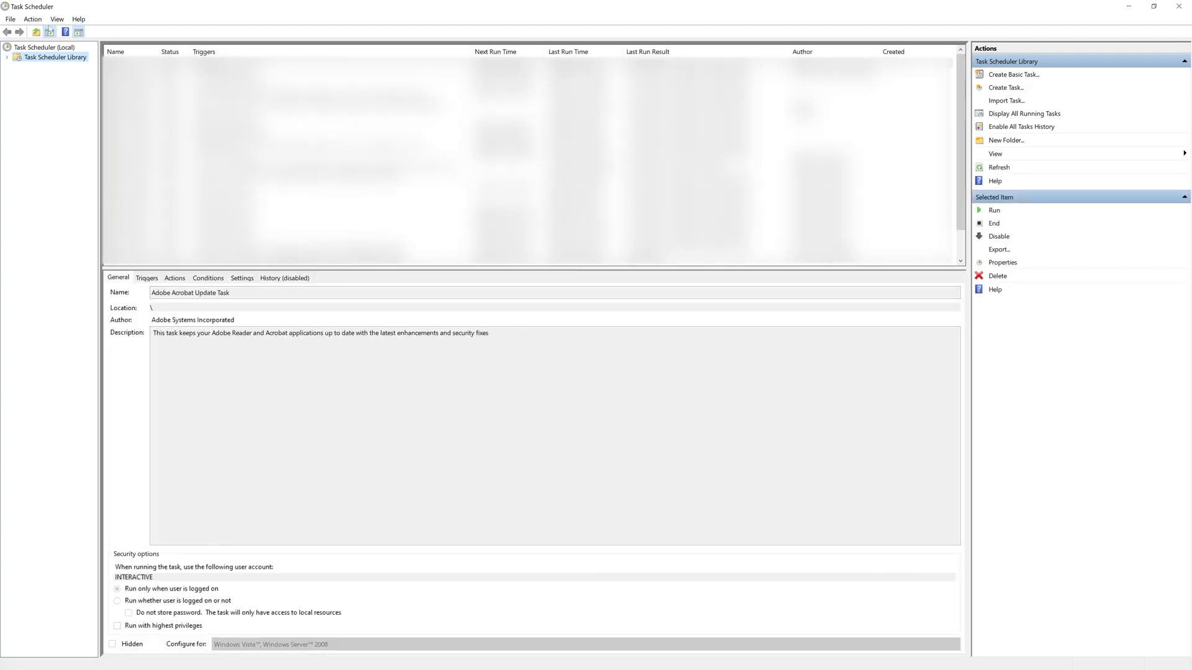
Choose Create Task... from the Action menu to get a blank Create Task dialog
click(33, 18)
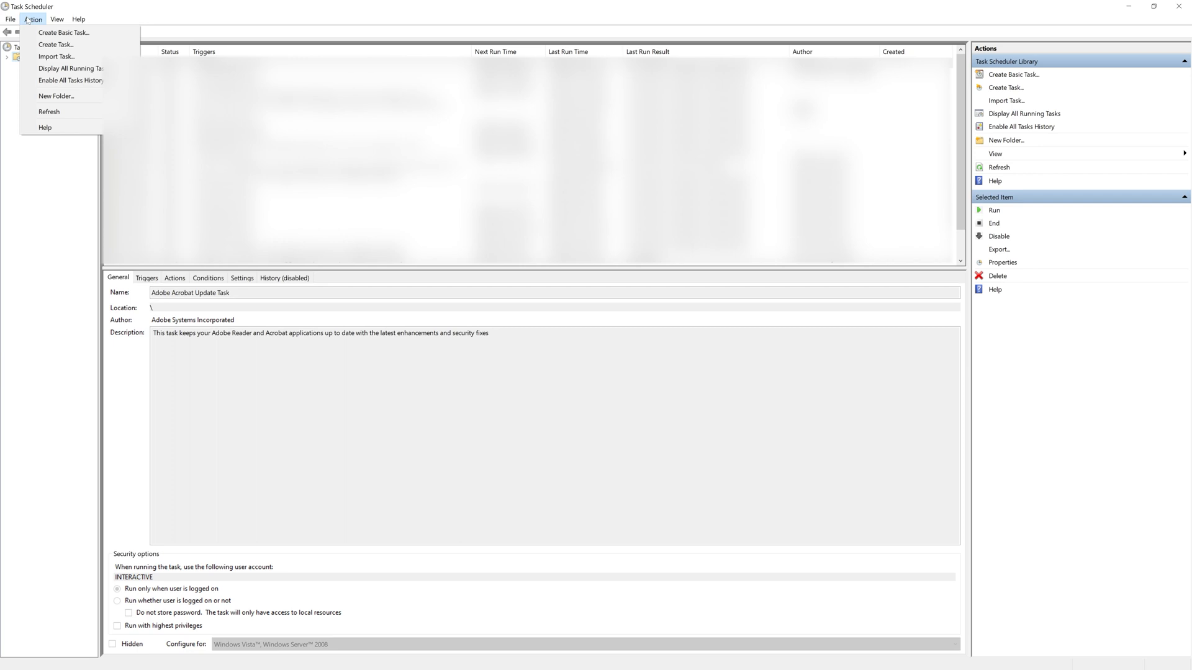
mouse_move(29, 21)
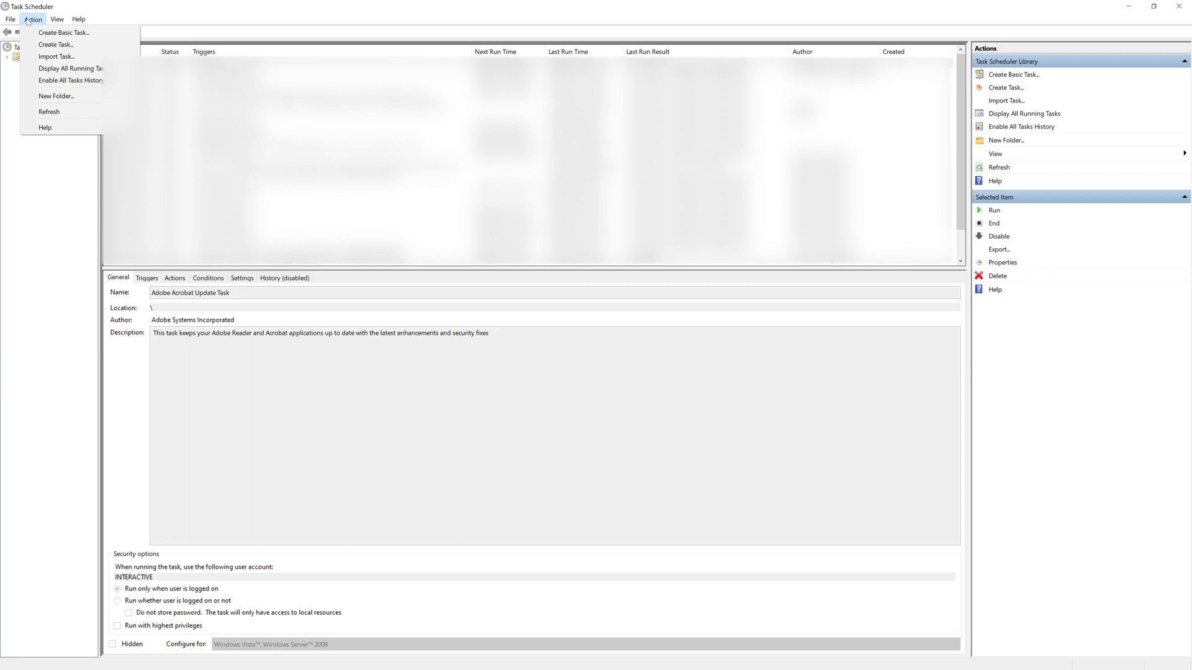
click(11, 19)
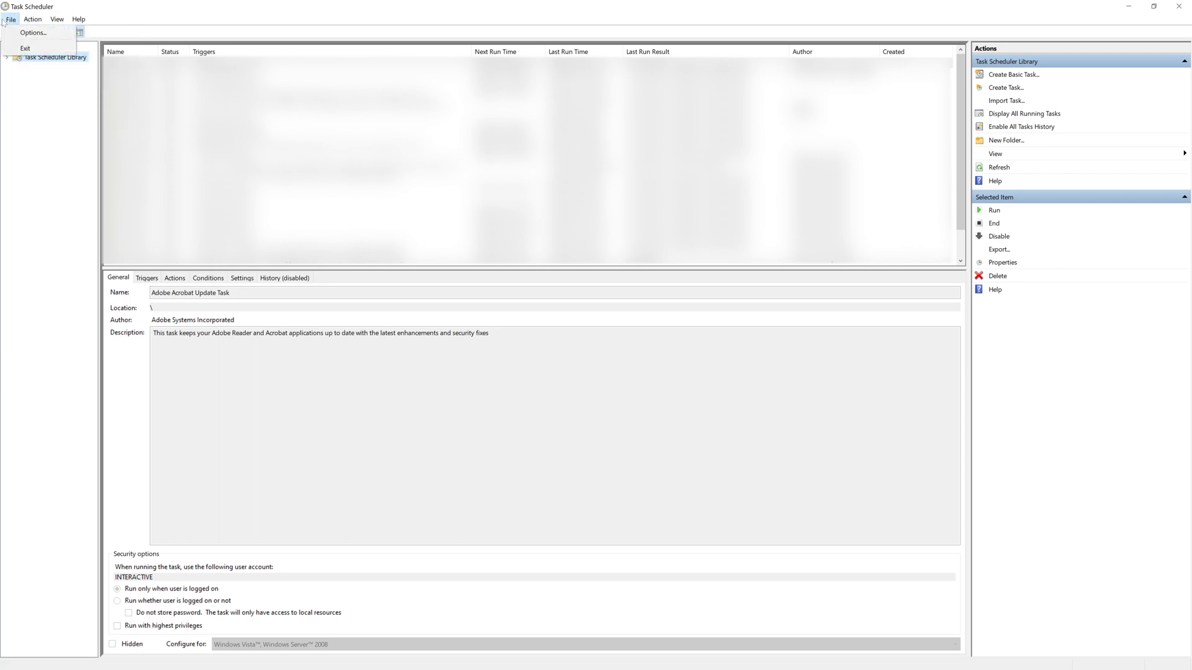
click(32, 19)
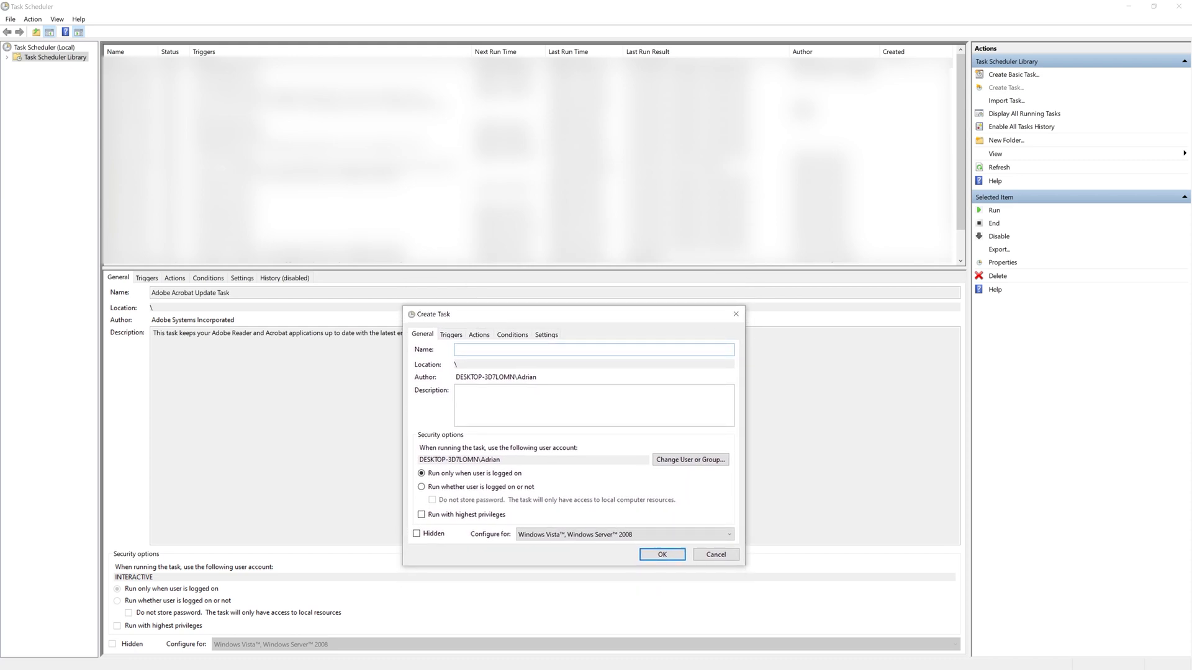
Name the new task aapl_scrape and move to its empty Triggers list
text(aapl_scrape)
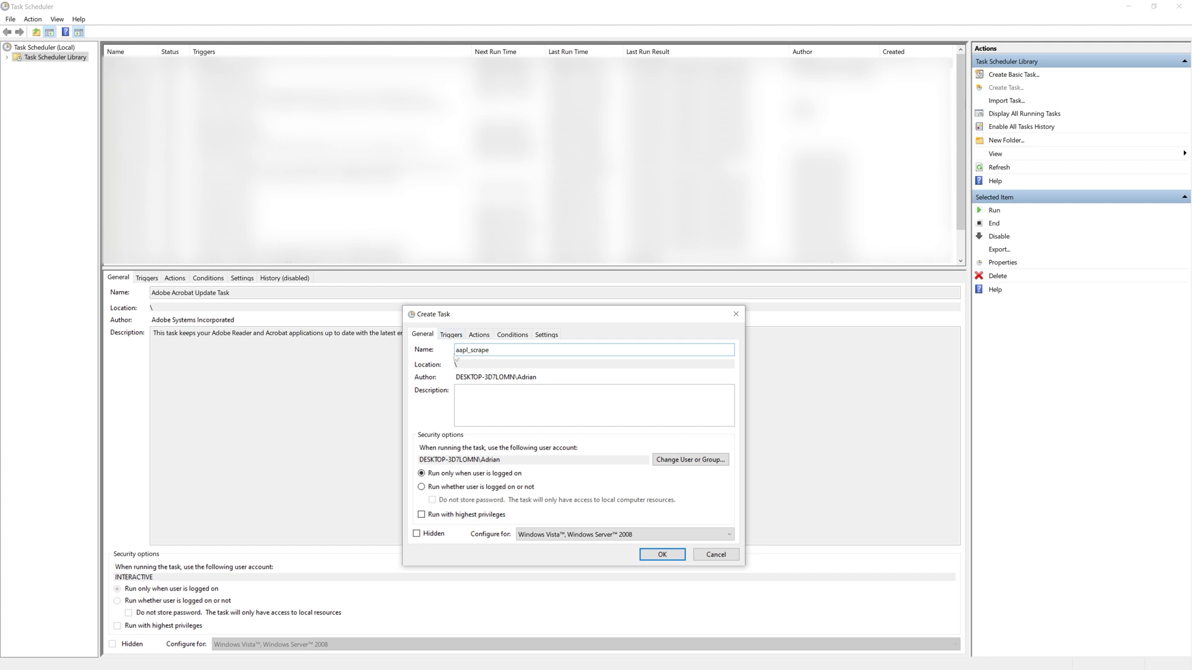
click(451, 334)
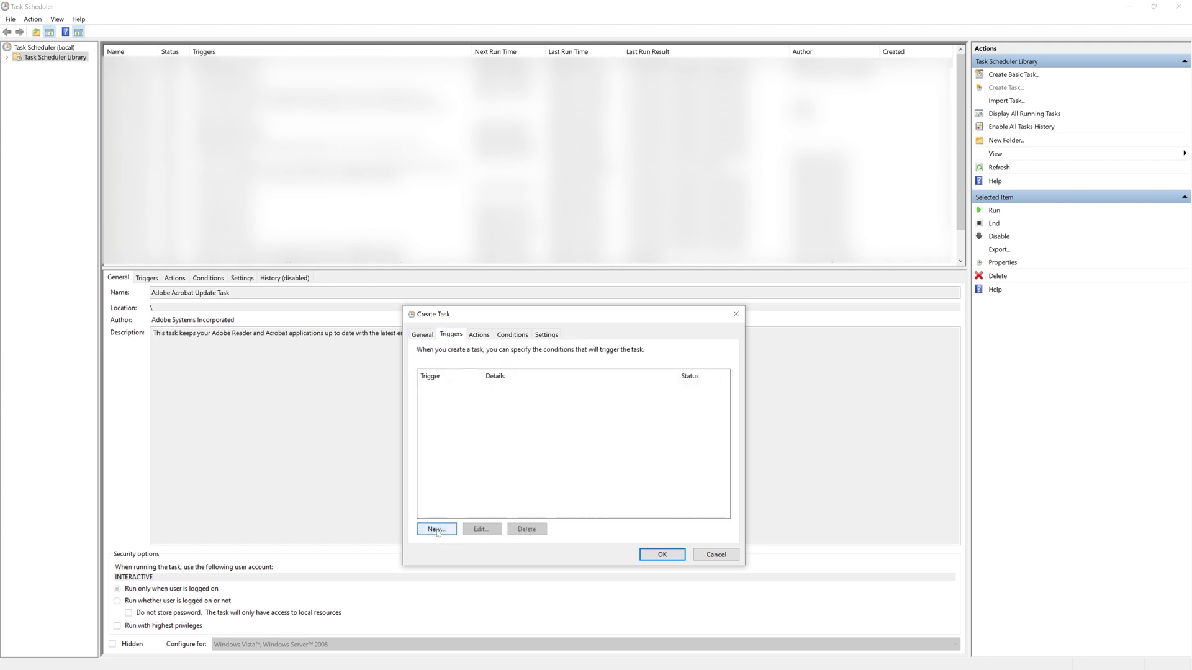
Add a daily scheduled trigger that repeats the task every 1 minute for 1 day
click(436, 529)
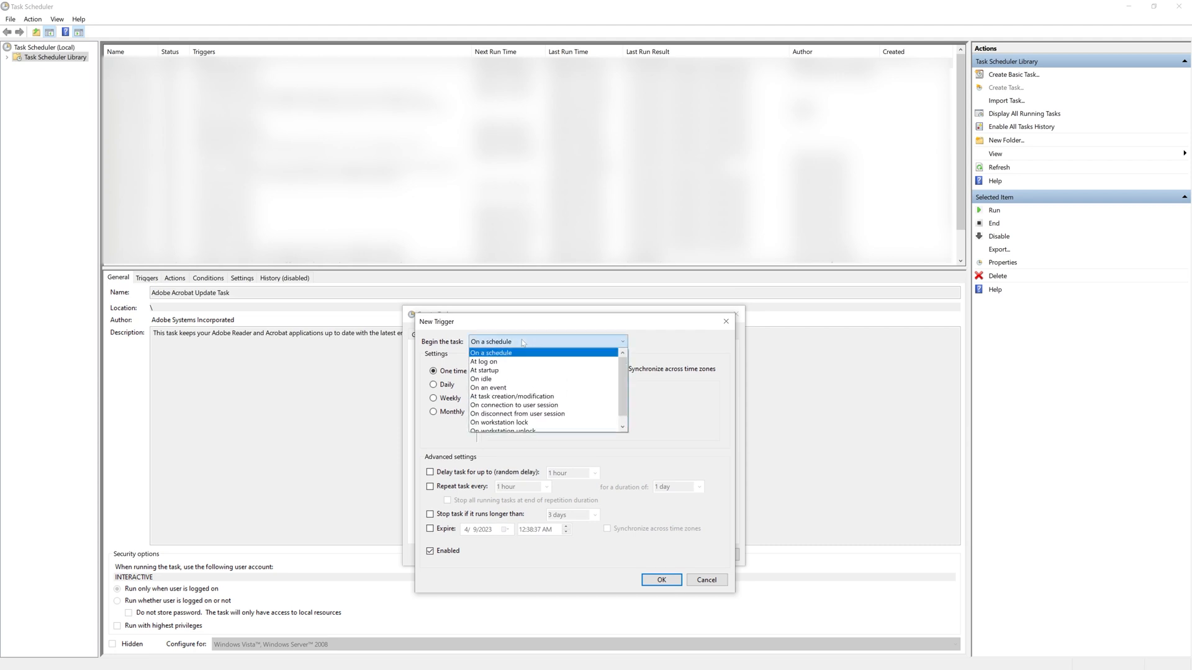
mouse_move(582, 350)
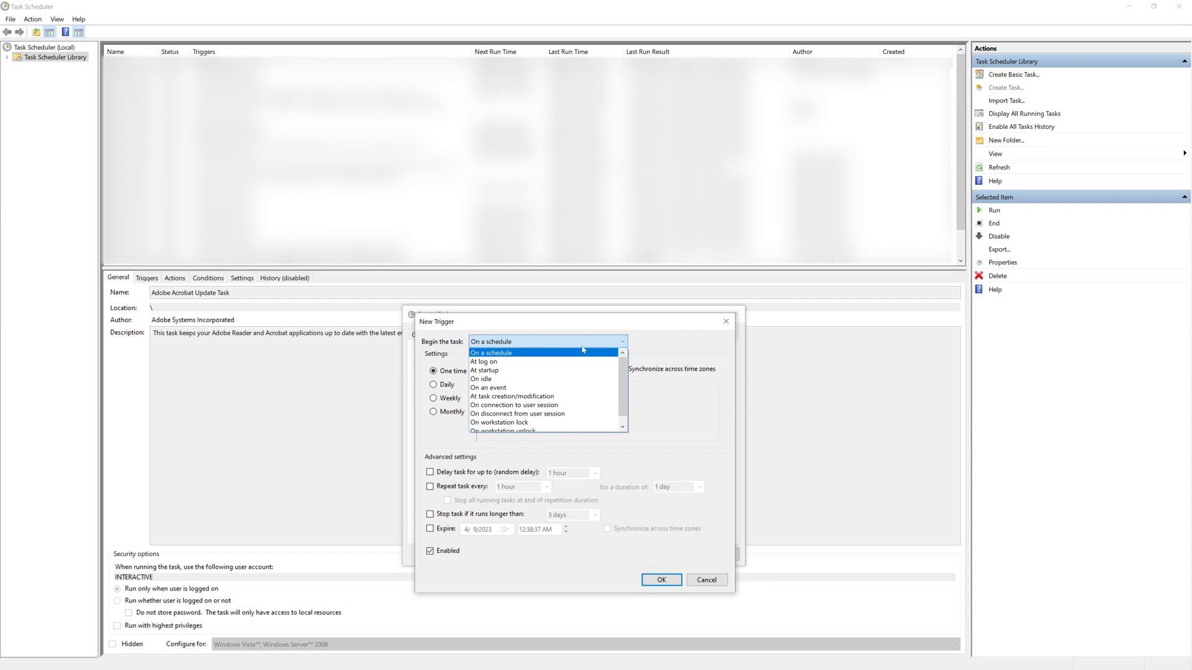
mouse_move(562, 362)
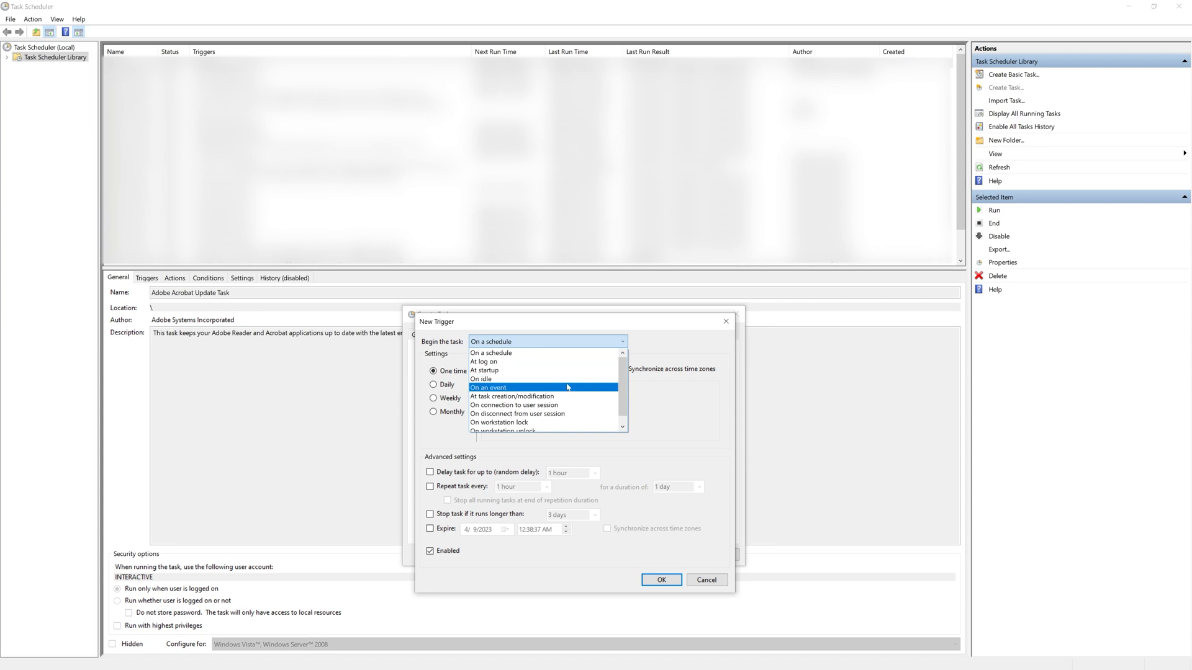
click(491, 342)
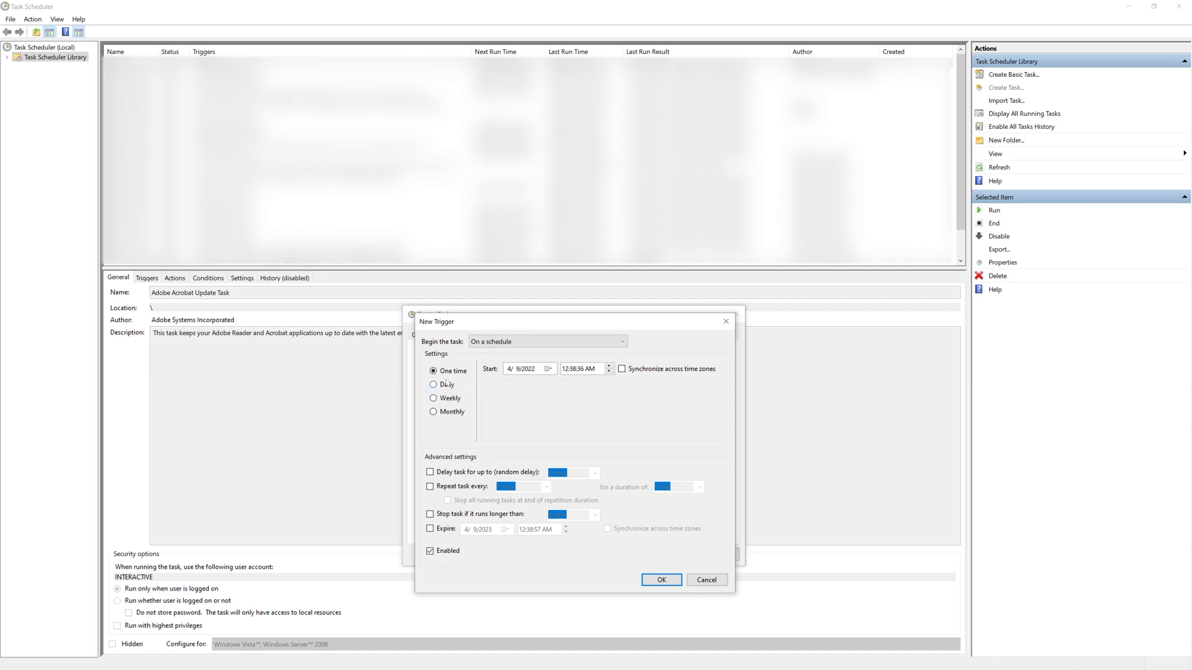
mouse_move(460, 383)
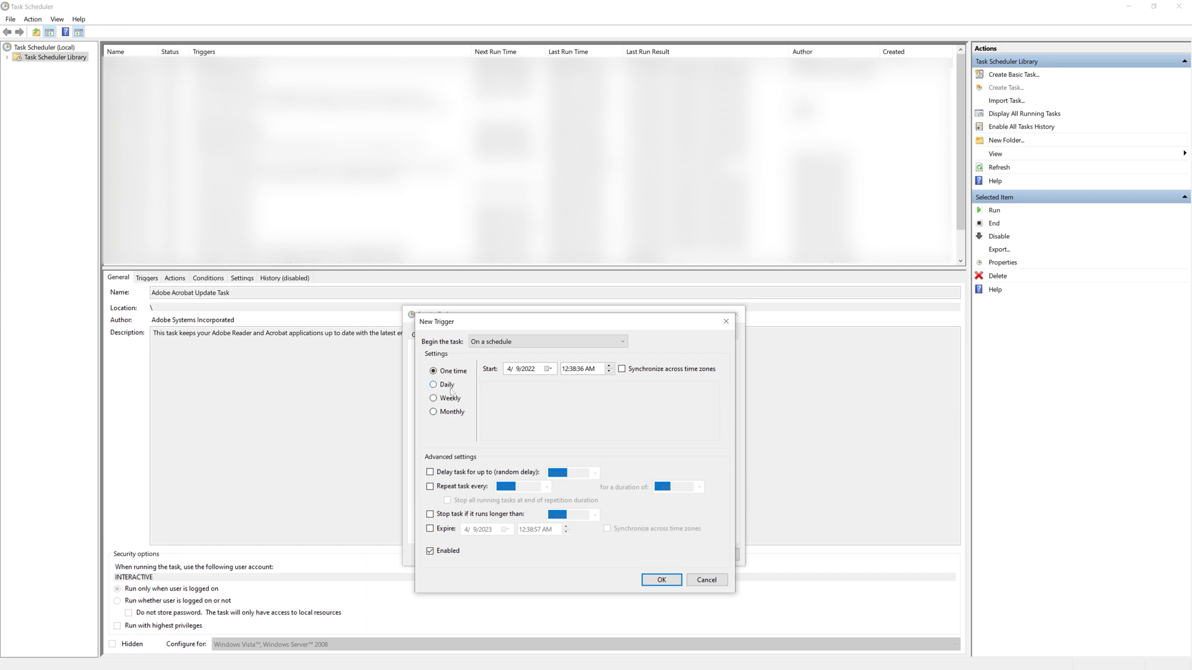
click(434, 385)
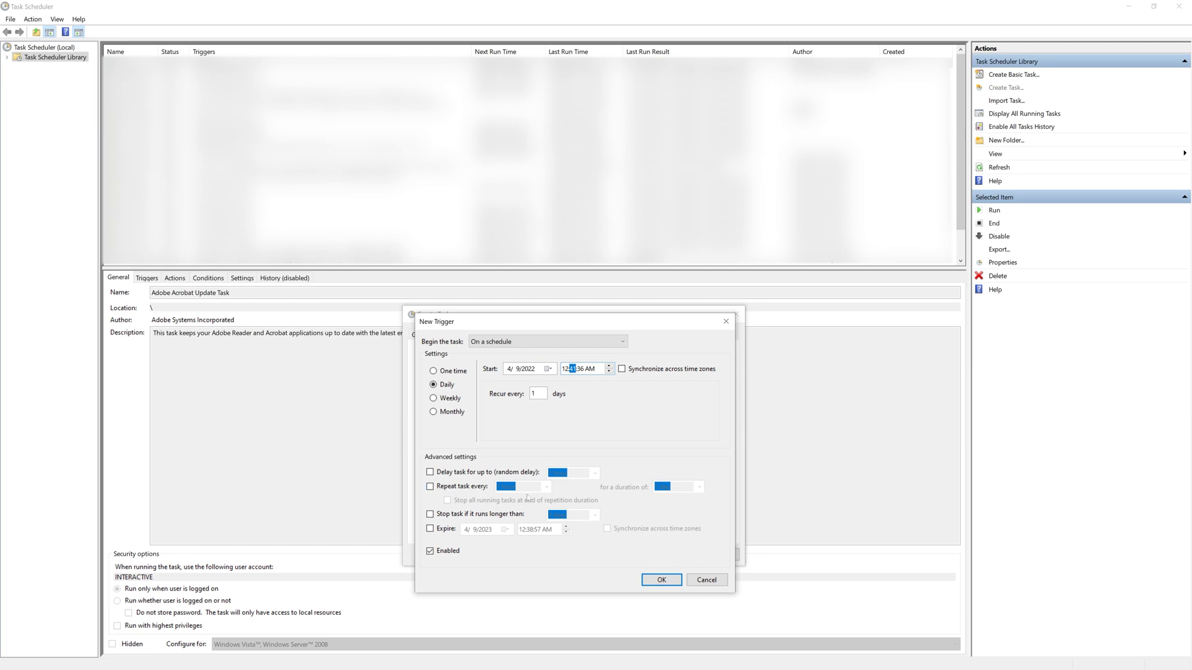
mouse_move(598, 435)
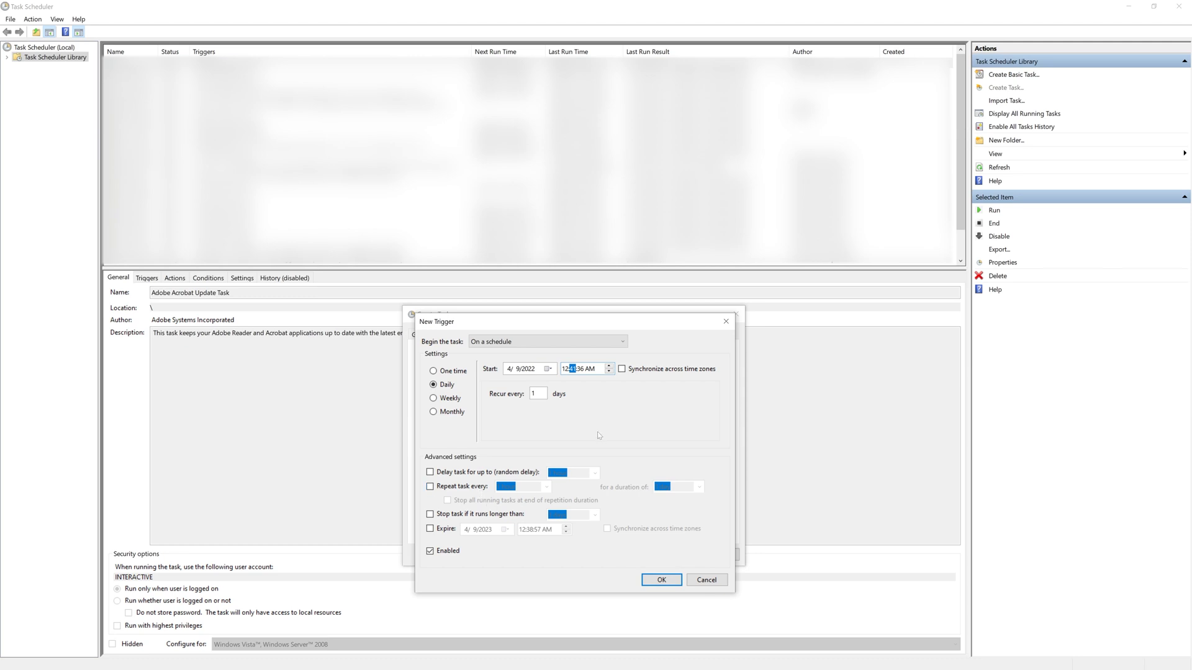
click(429, 487)
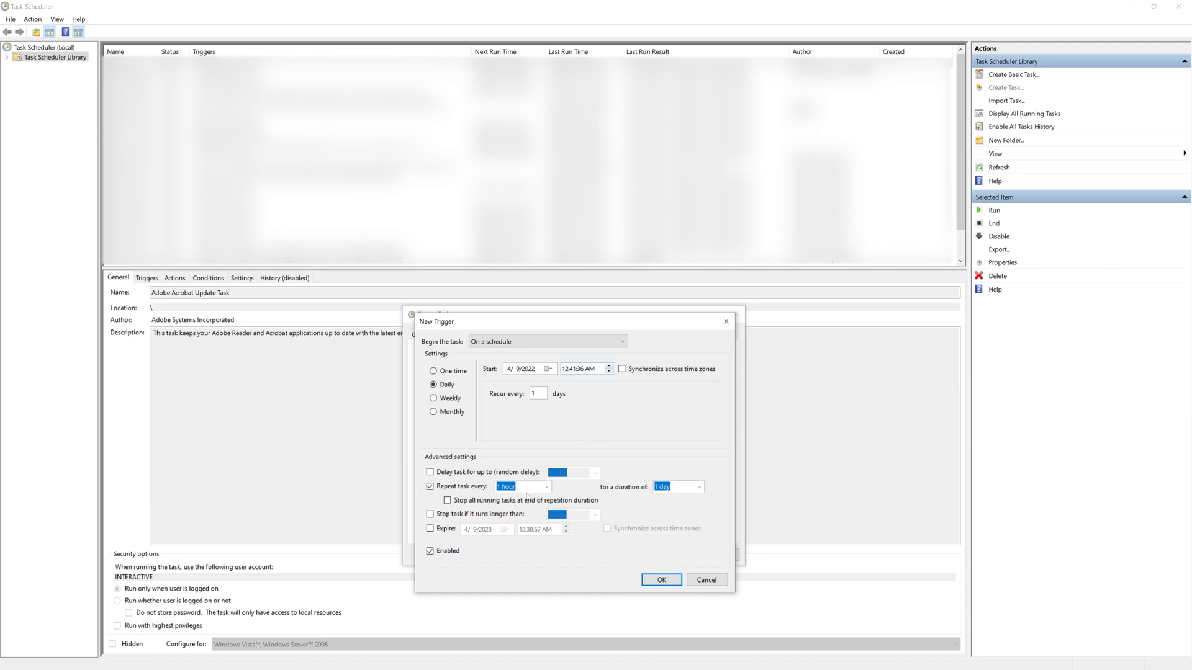
click(546, 487)
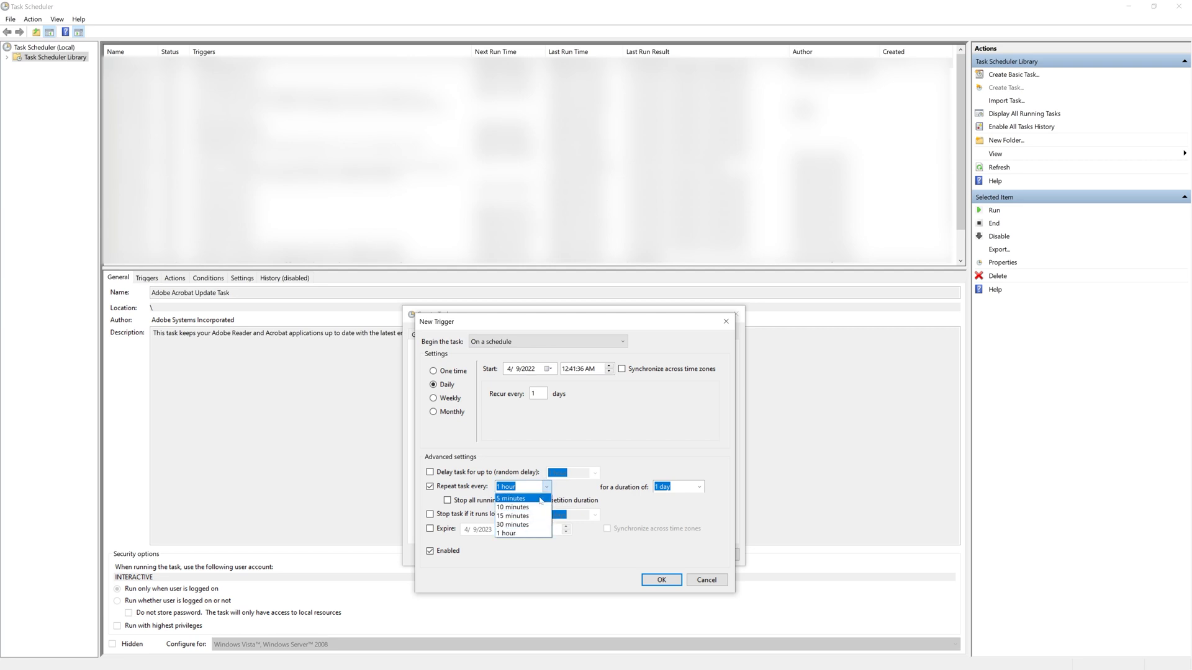
click(511, 499)
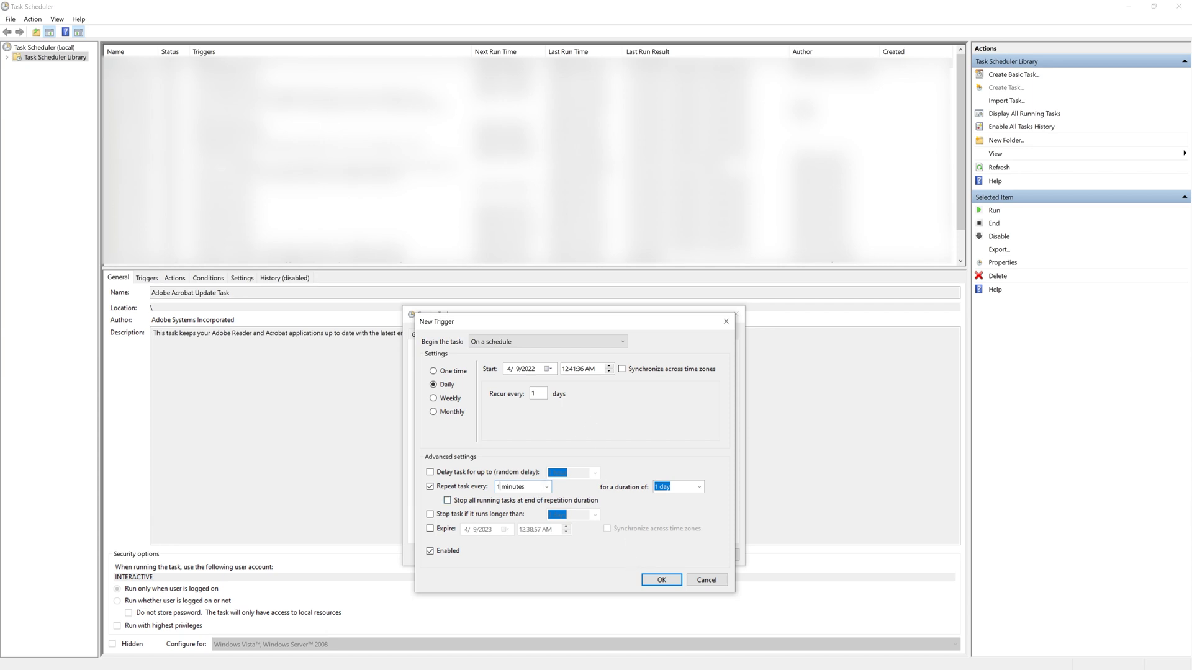
mouse_move(542, 464)
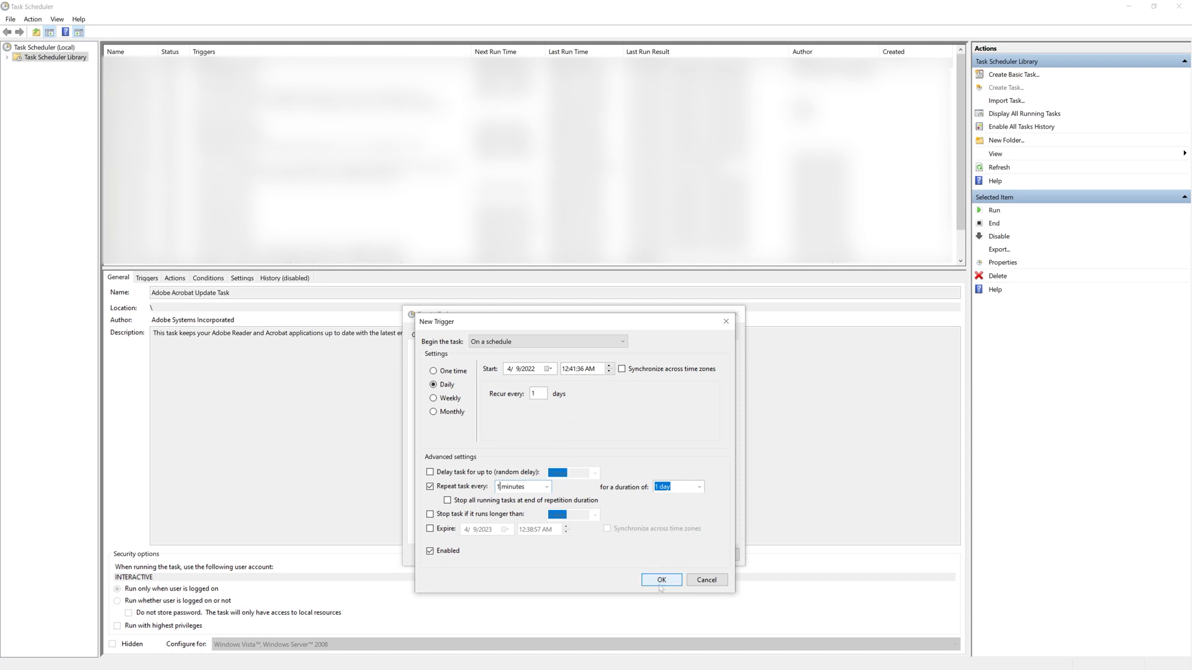
Confirm the every-minute trigger and start a new start-a-program action
click(660, 579)
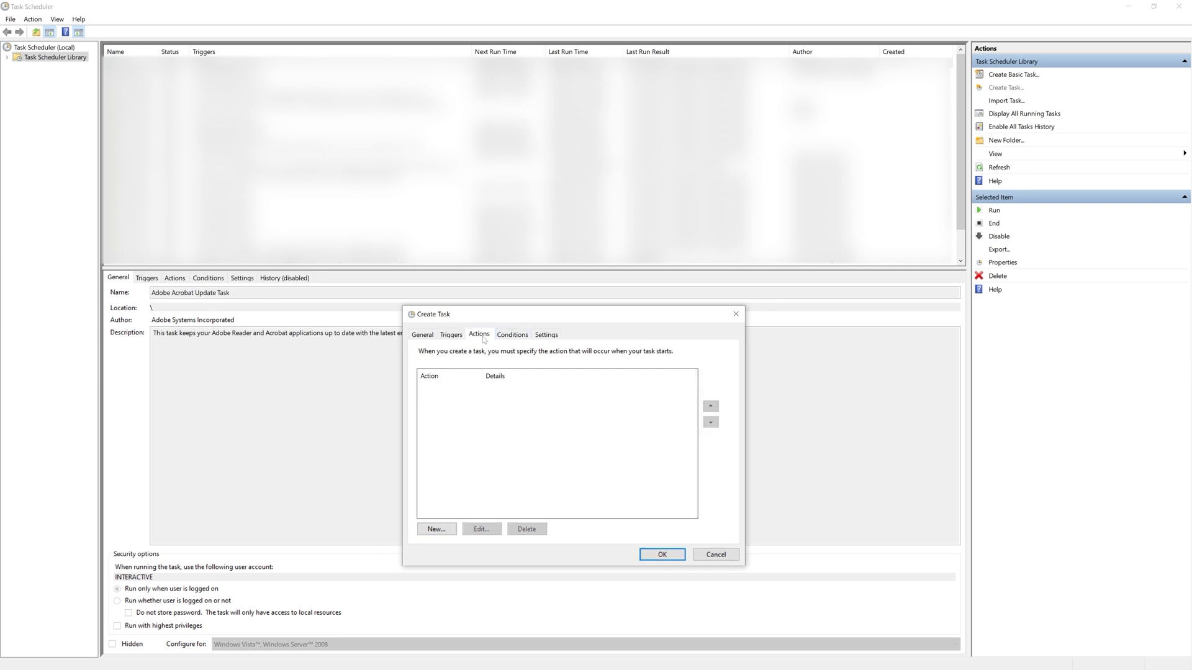
mouse_move(455, 519)
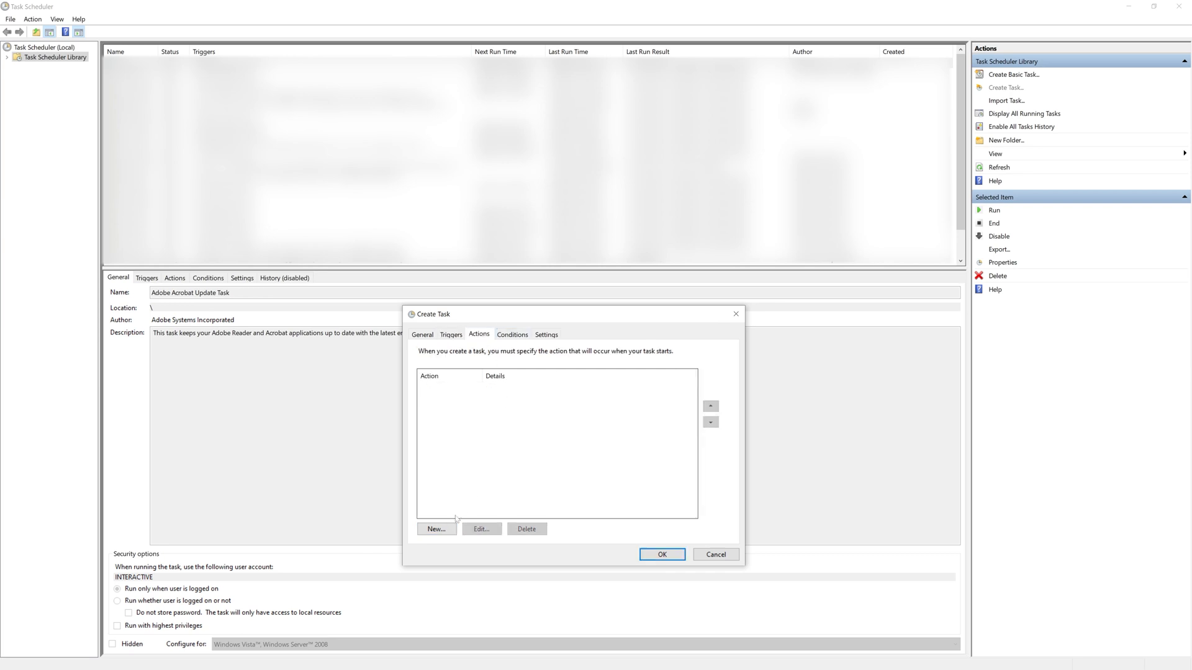
click(436, 529)
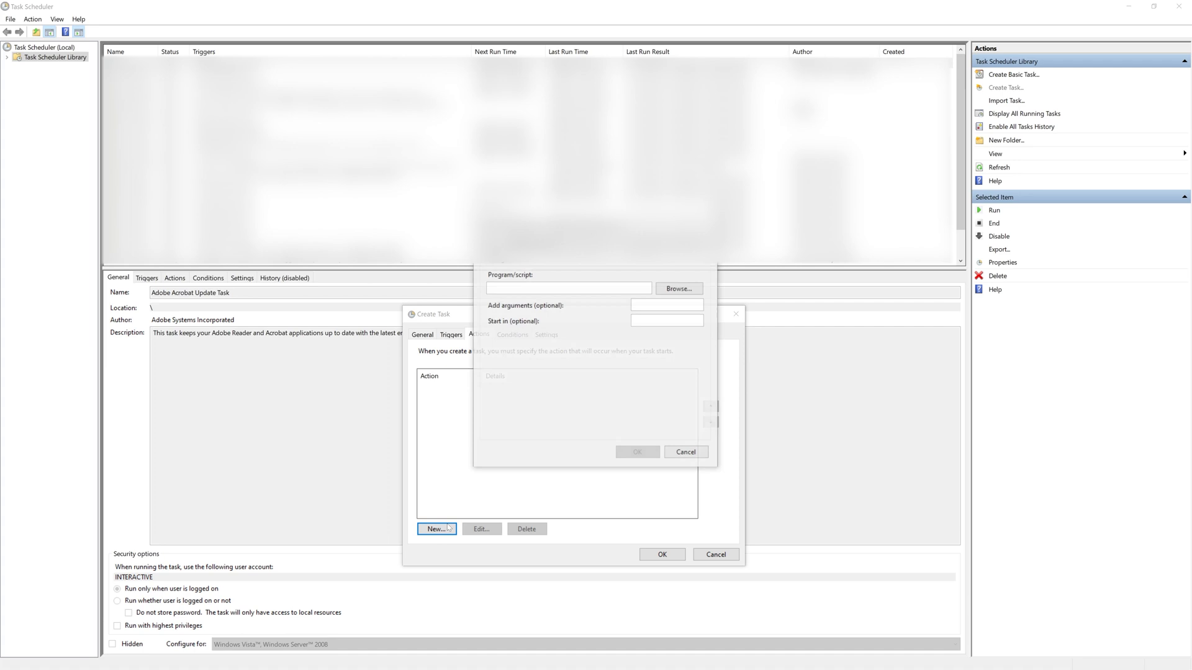
click(436, 529)
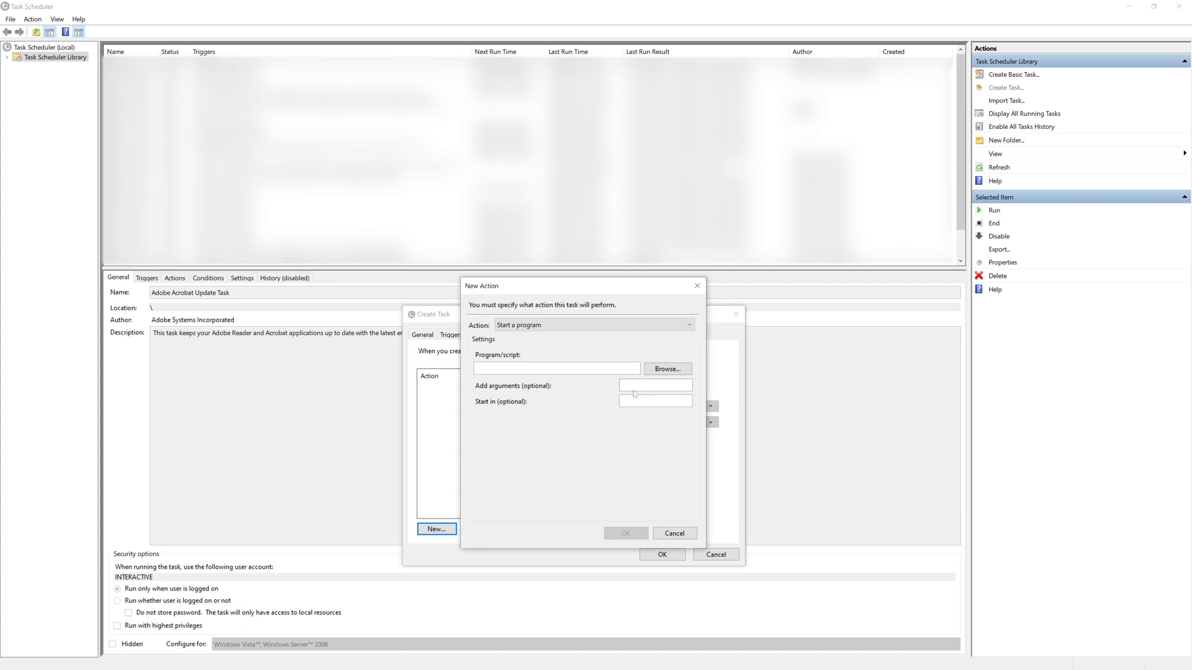
Give the action arguments aapl_scrape.py and start location C:\Users\Adrian\Downloads
text(aapl_)
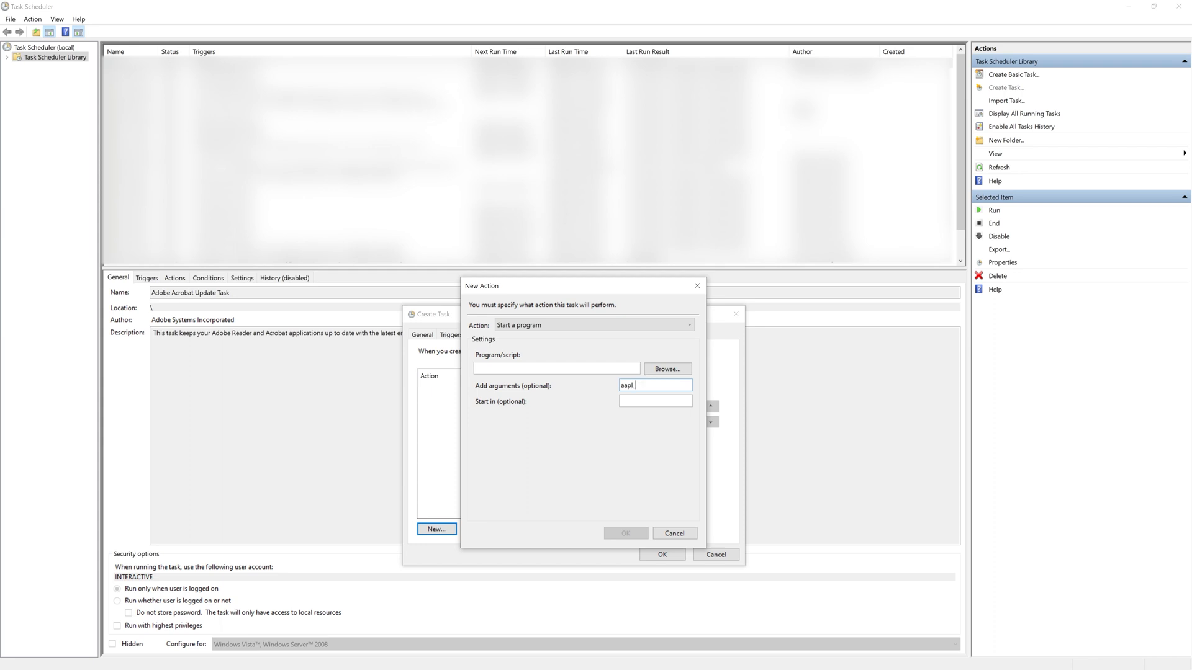
text(scrape)
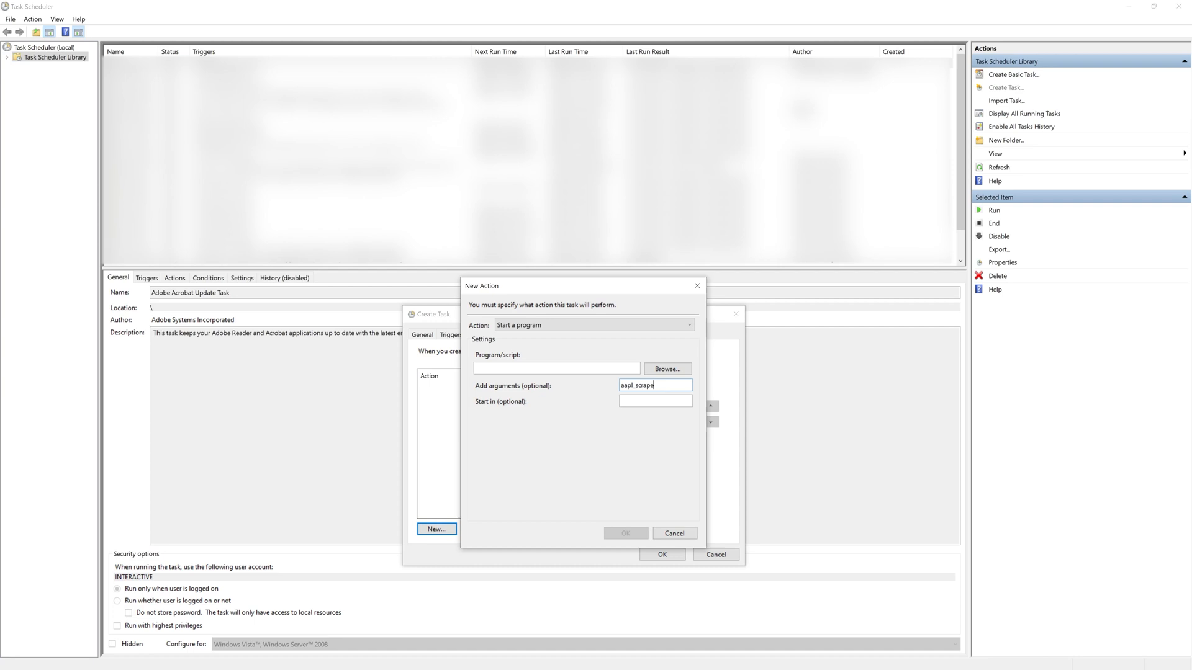
text(.py)
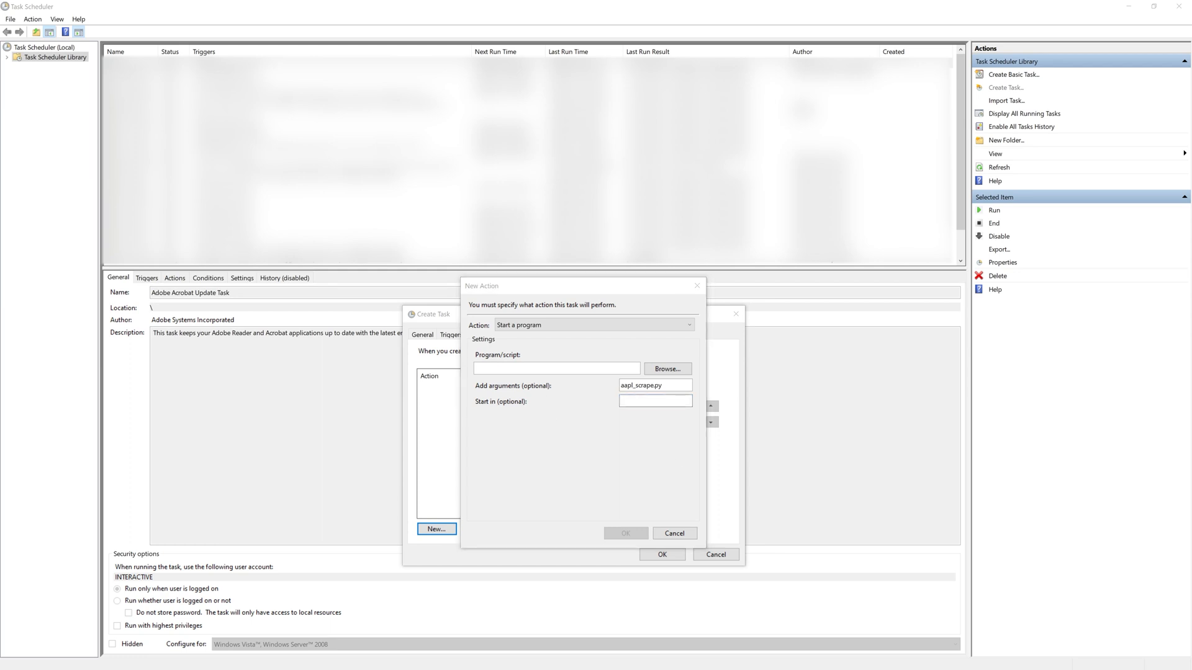
text(C:\Users\Adrian\Downloads)
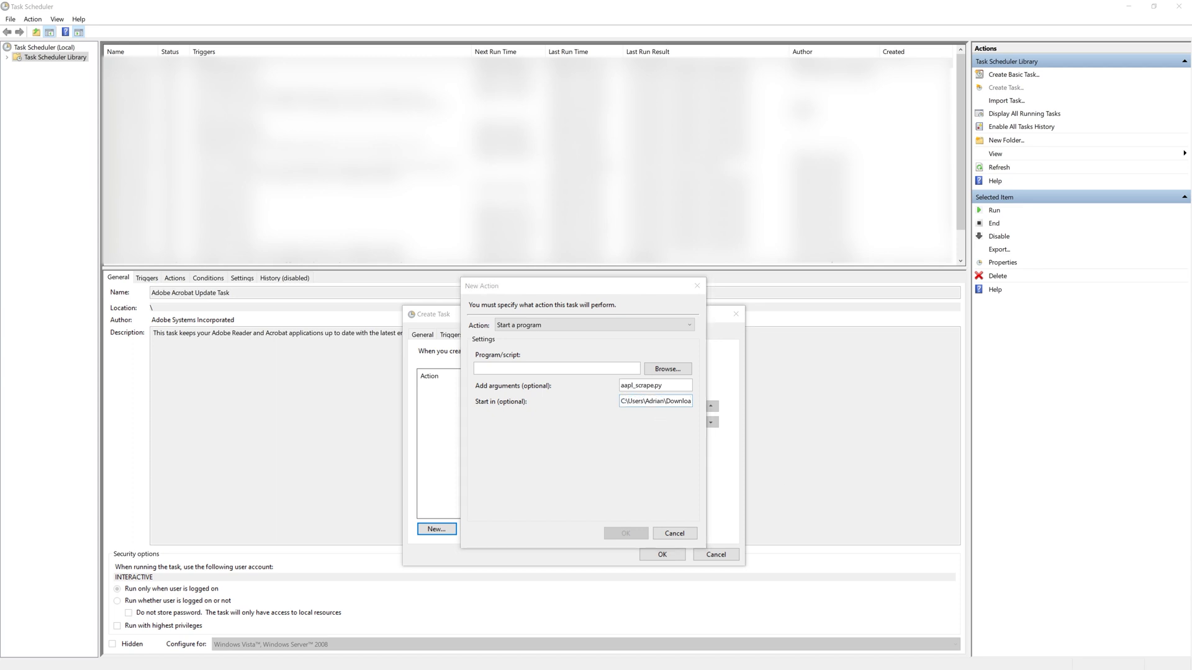
click(667, 369)
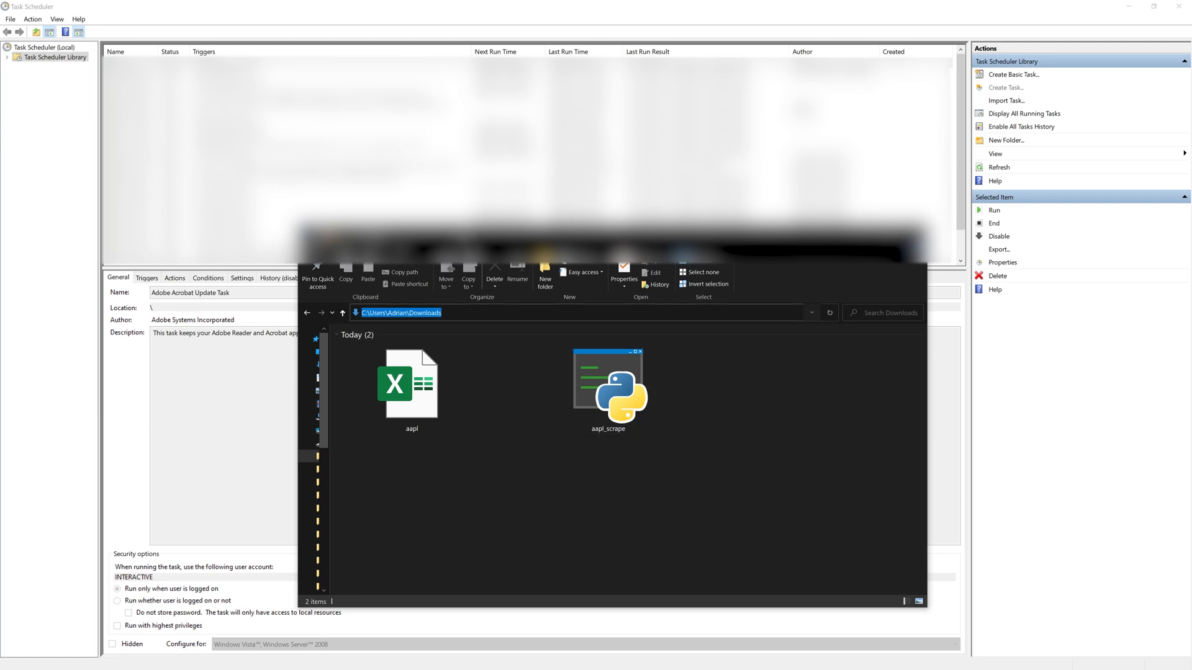
click(436, 529)
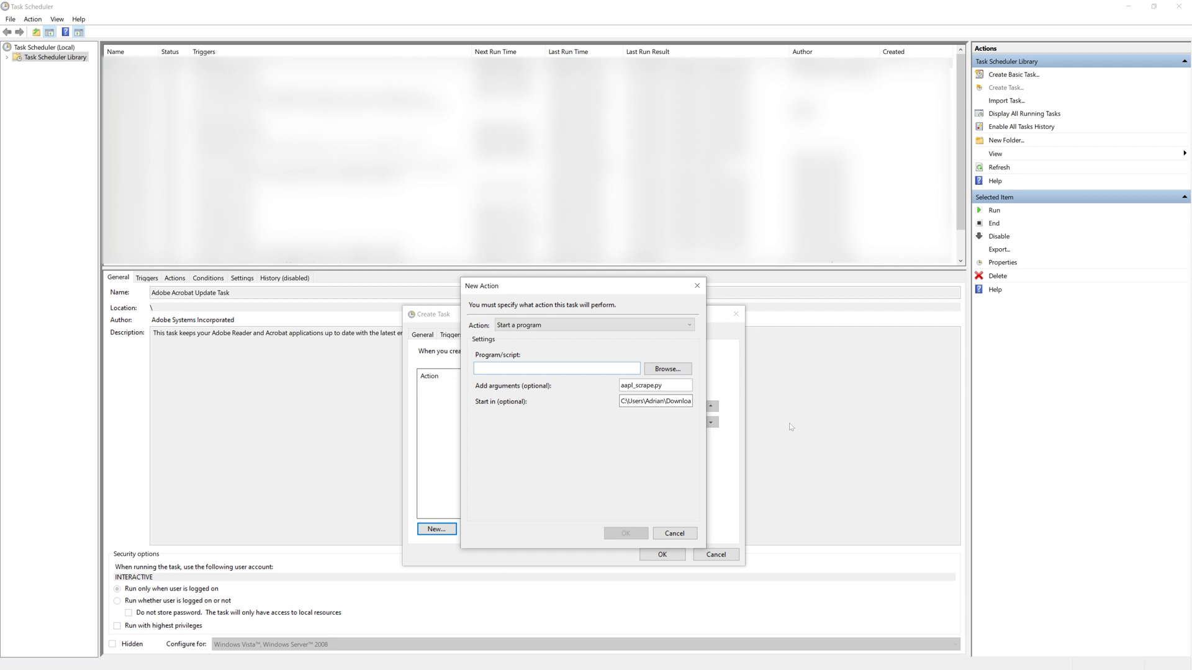
Run 'where python' in the command prompt, revealing C:\Program Files\Python310\python.exe
click(556, 369)
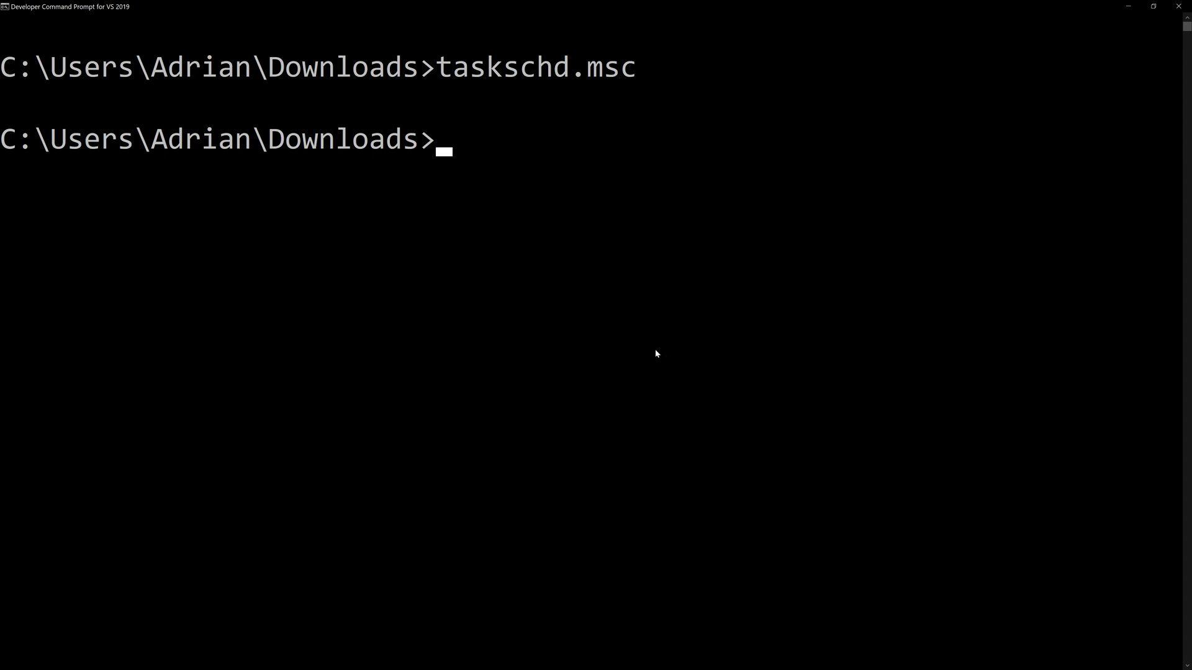
click(458, 137)
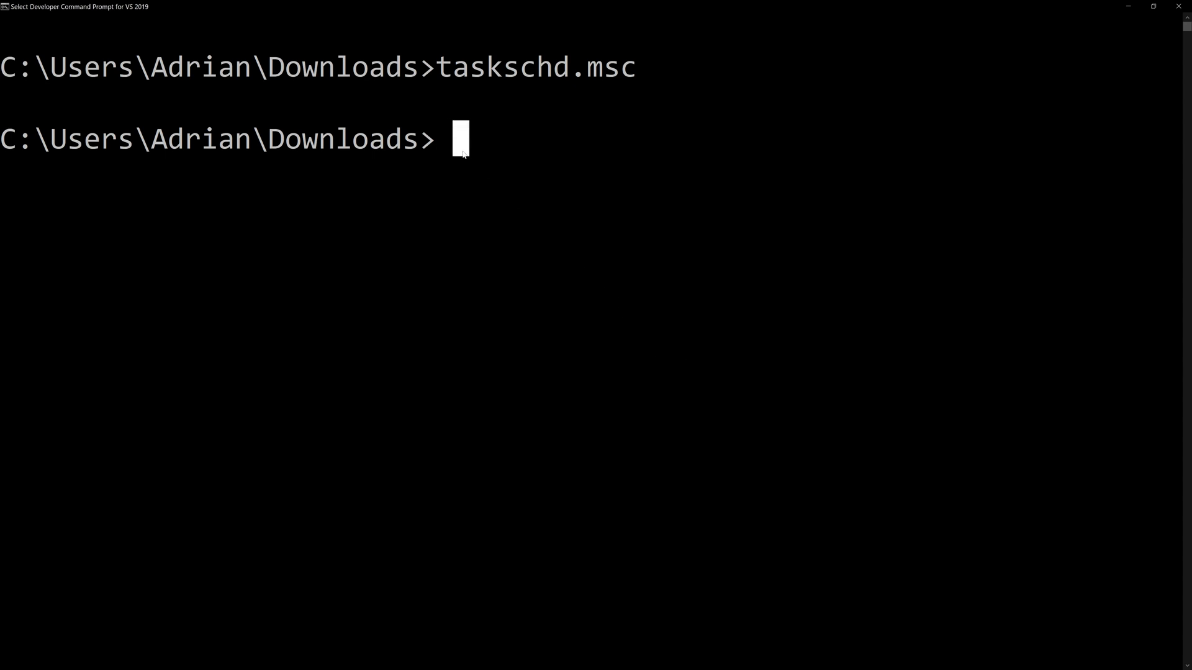
text(where python)
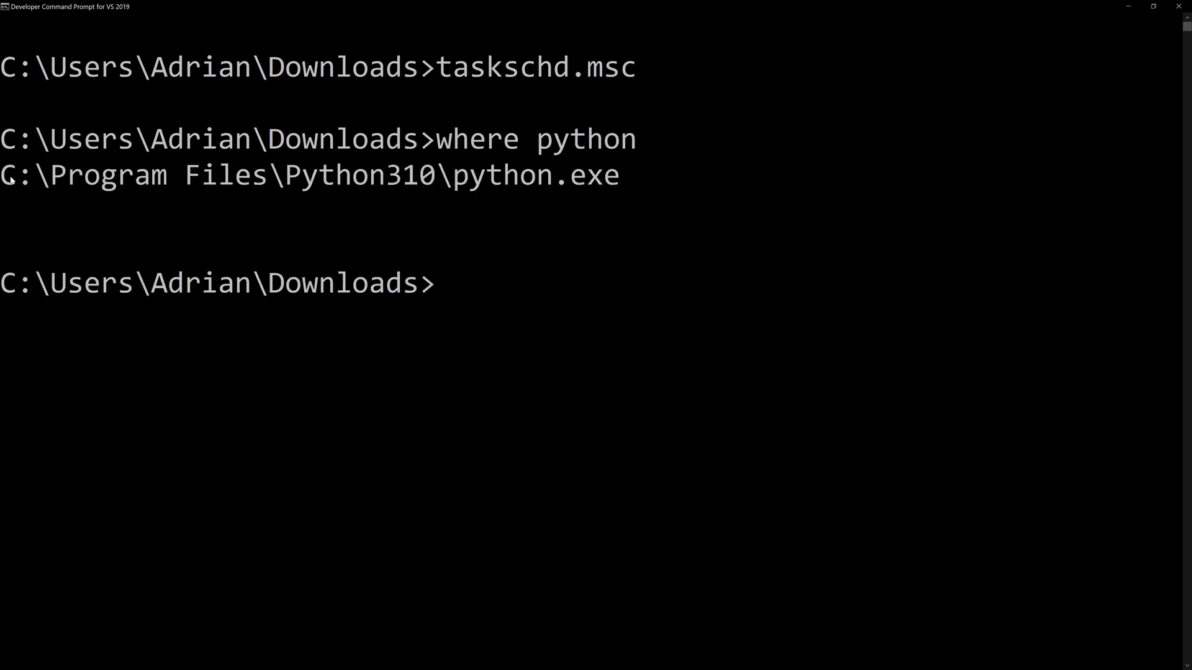
mouse_move(612, 185)
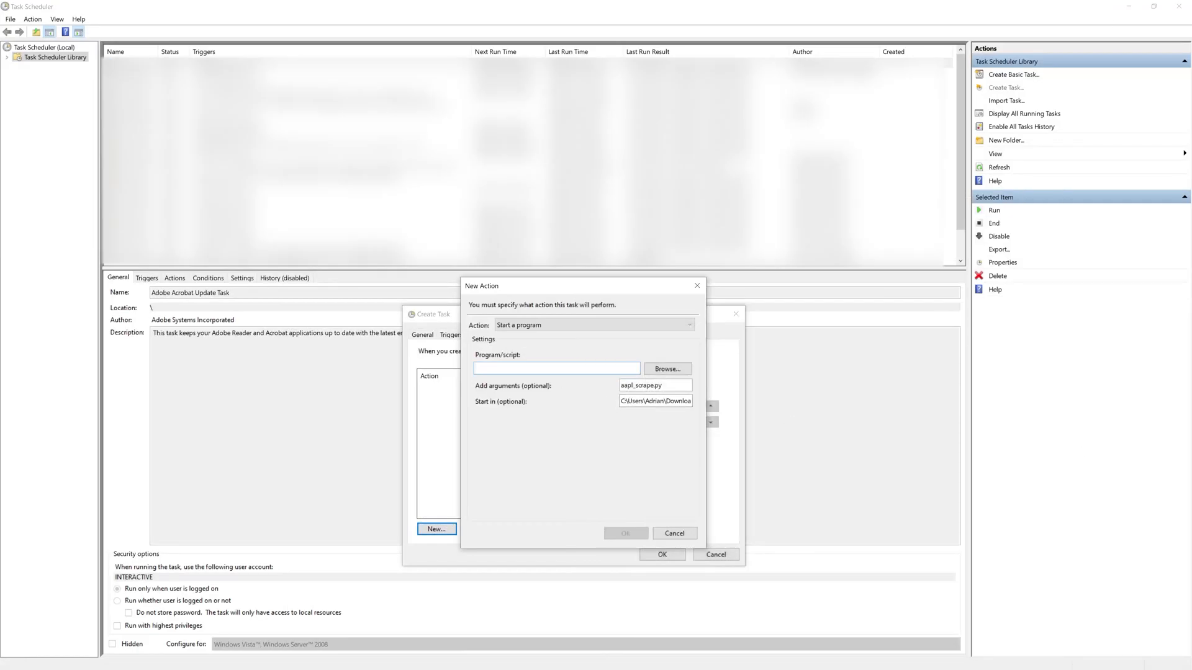
Set Program/script to C:\Program Files\Python310\python.exe and save the aapl_scrape task as Ready
text(C:\Program Files\Python310\python.exe)
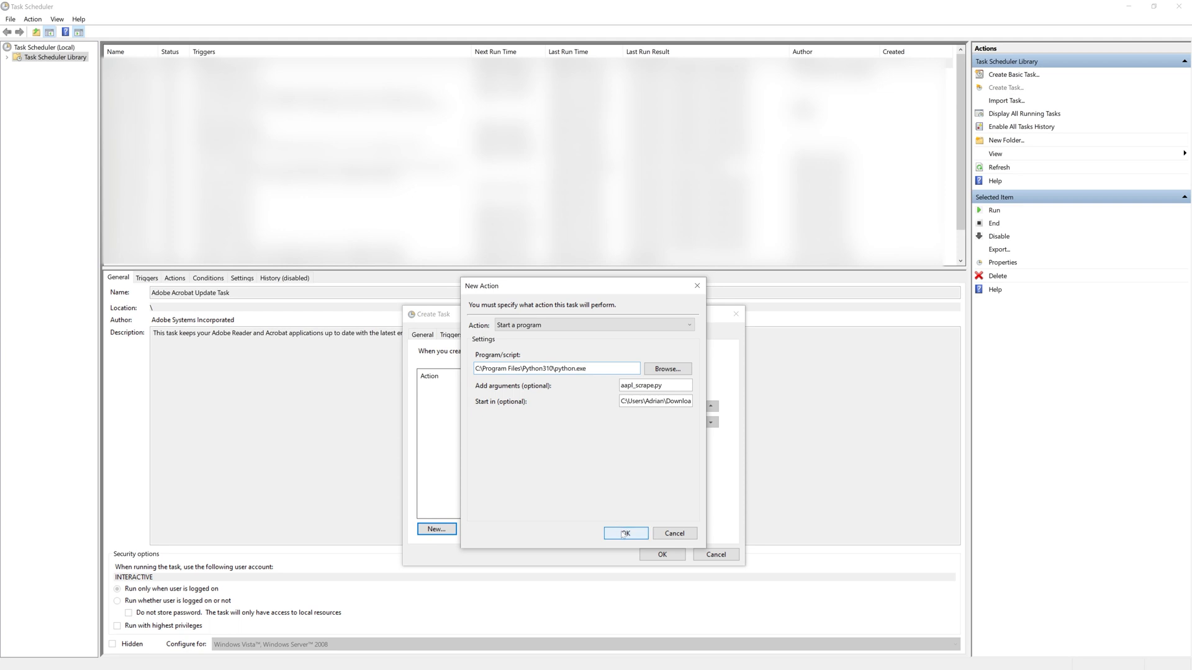
click(625, 532)
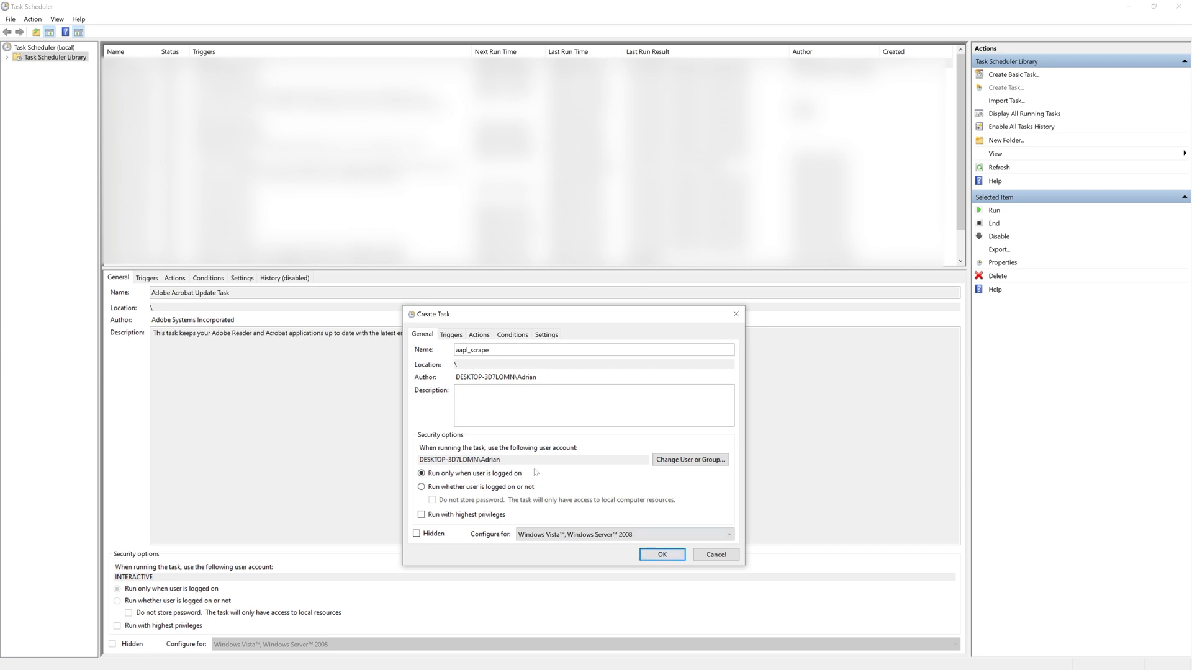
mouse_move(660, 555)
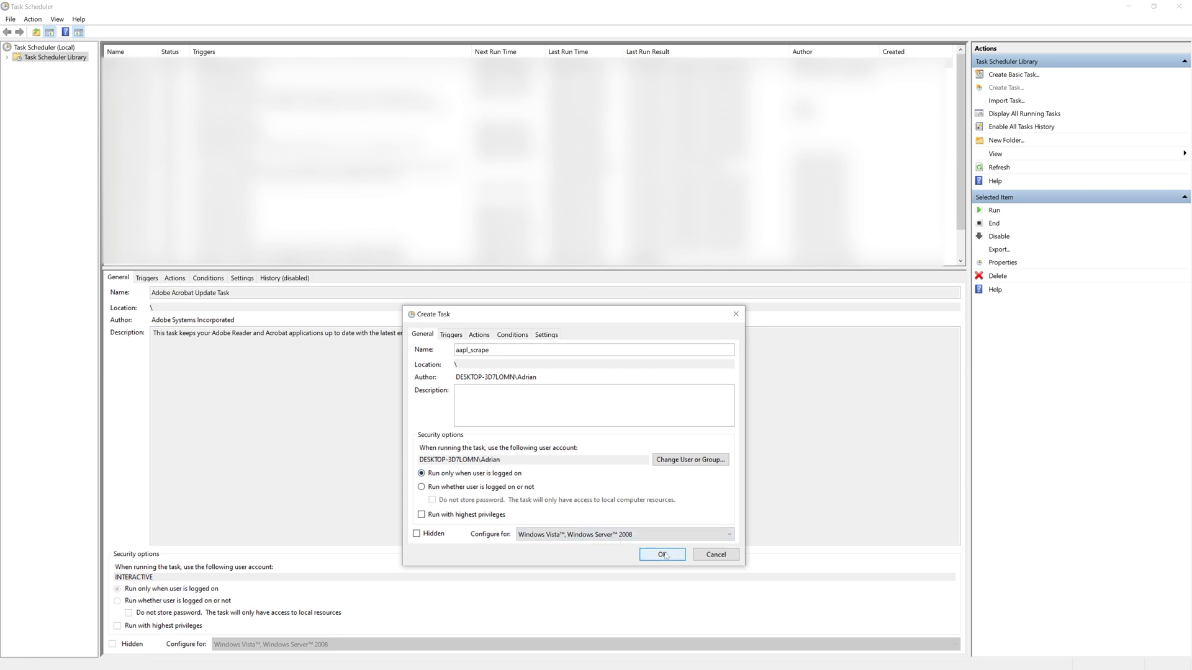
click(660, 553)
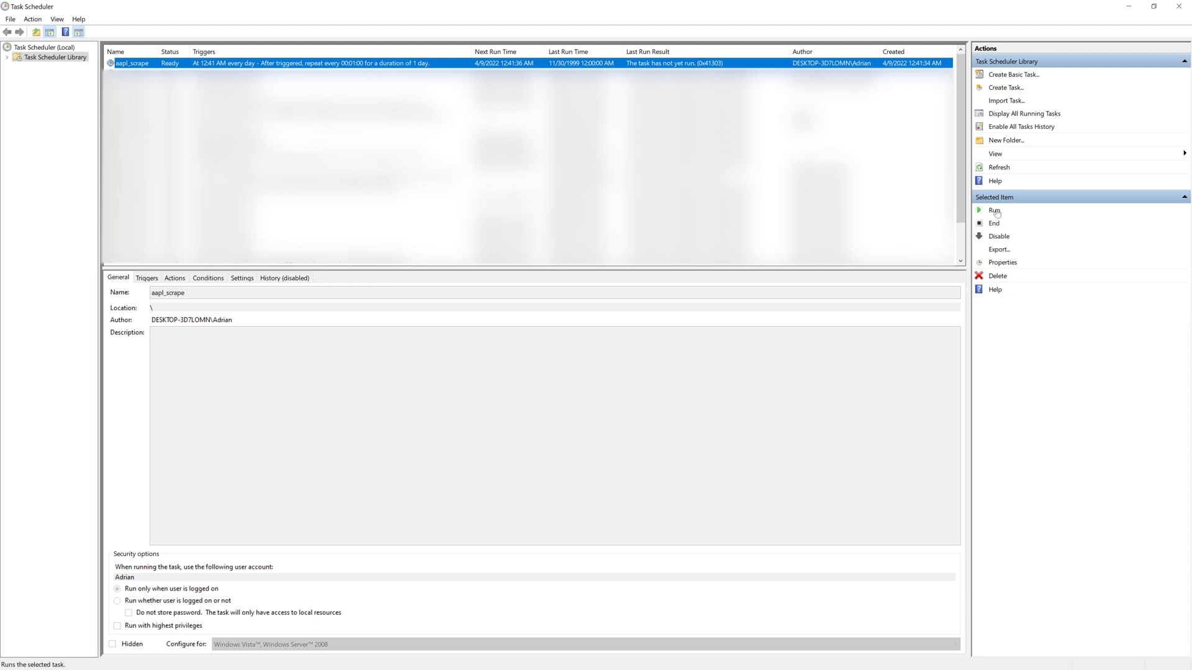
Run the aapl_scrape task immediately, then end all of its running instances
click(994, 211)
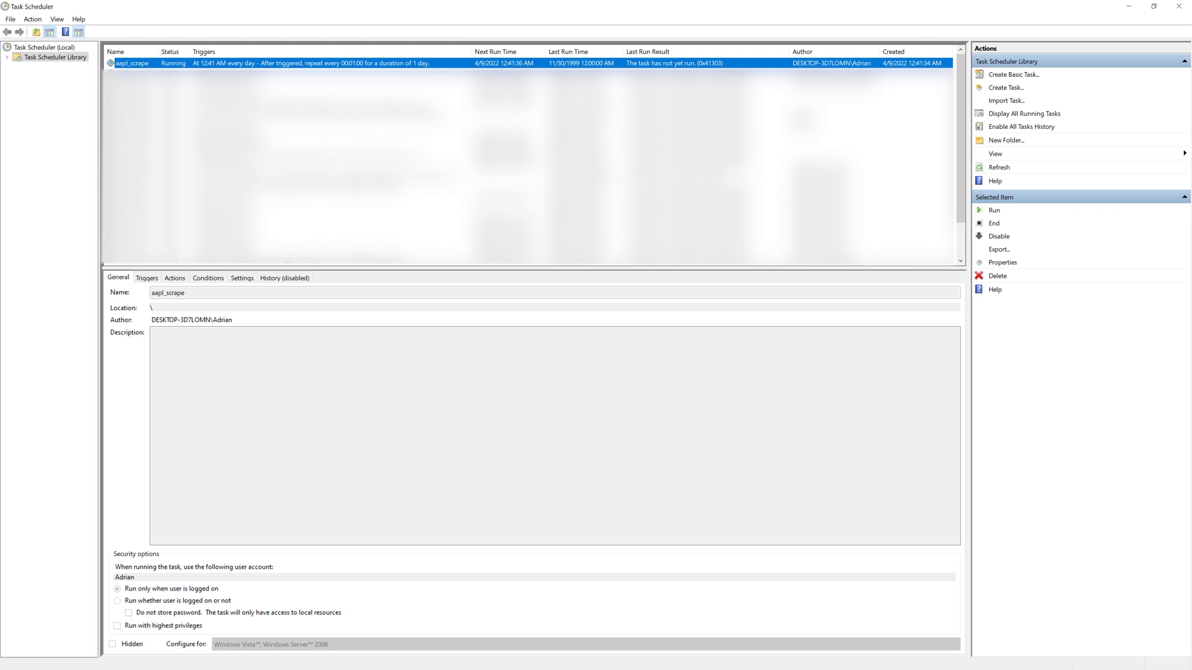
mouse_move(1016, 341)
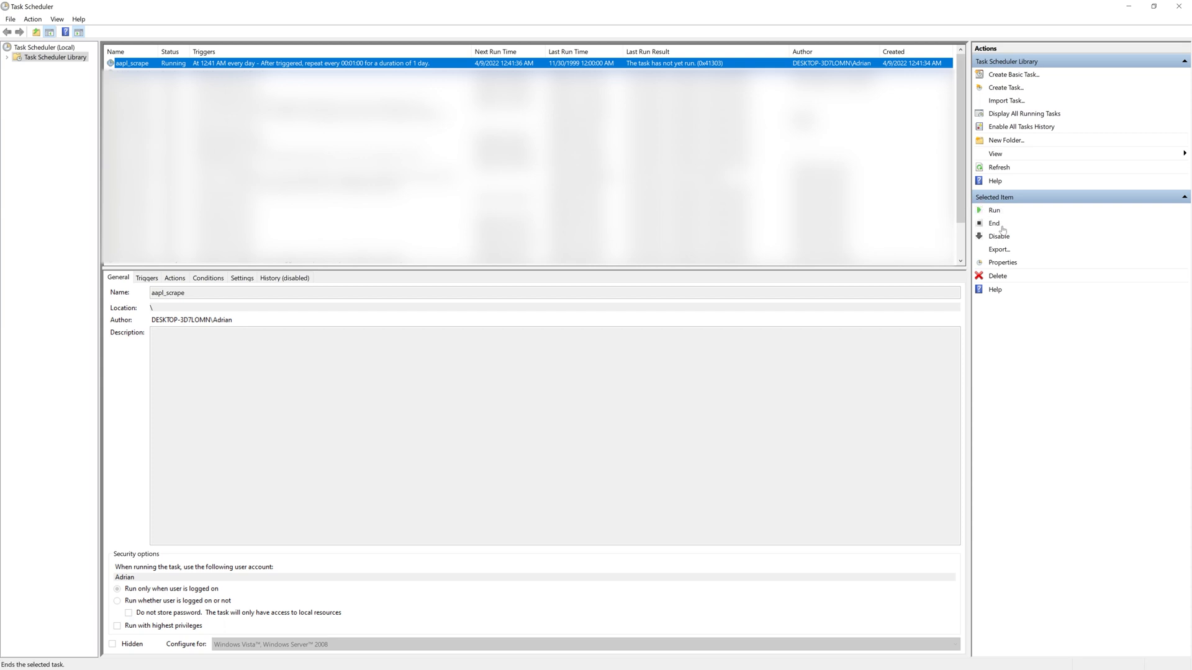
click(993, 222)
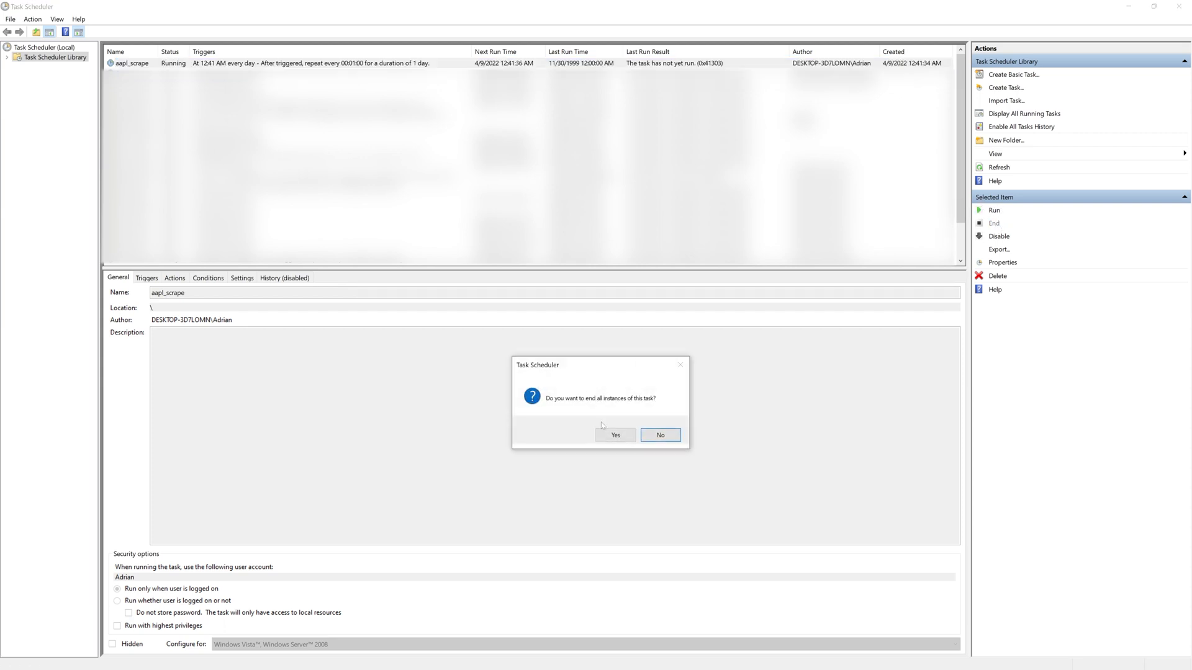
click(615, 434)
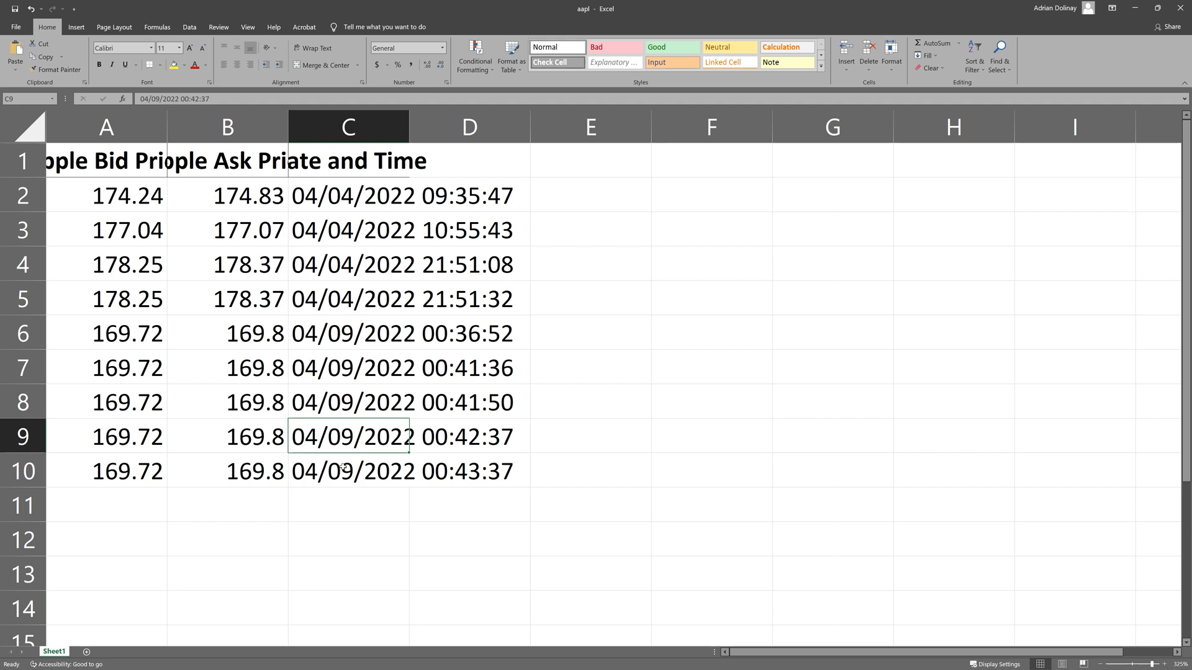
click(349, 470)
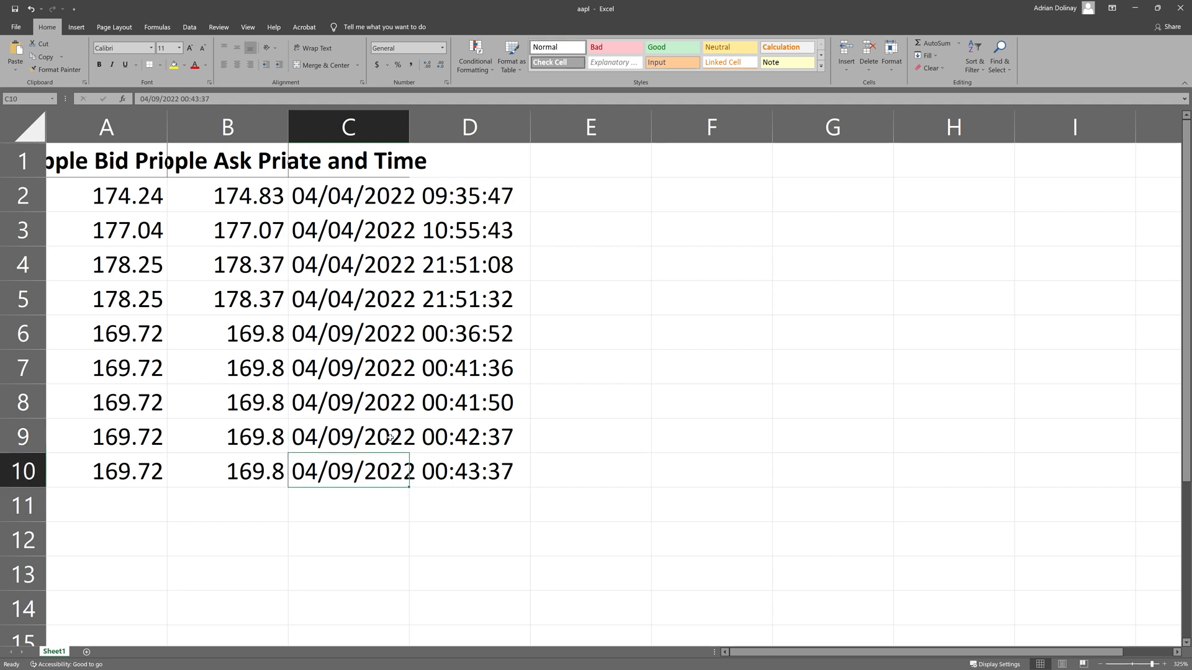